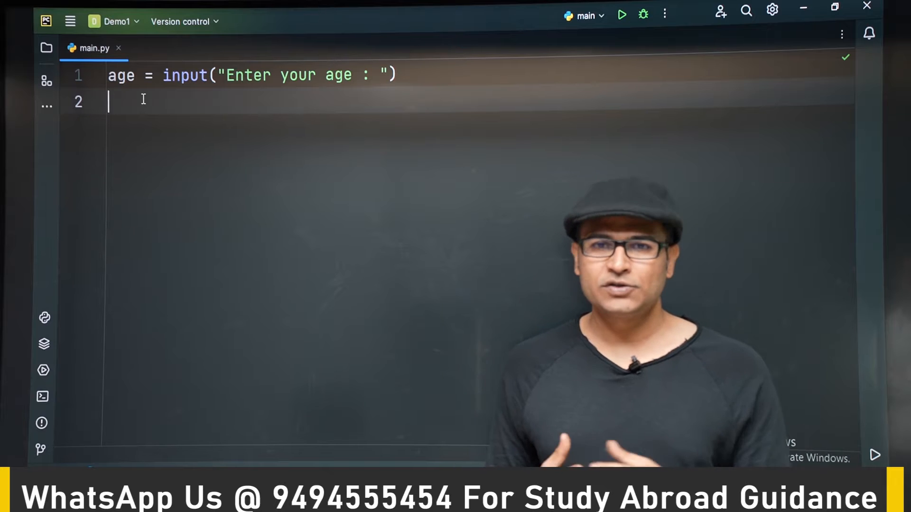
Step: Add age_as_int = int(age) to convert the entered age to an integer
type("a")
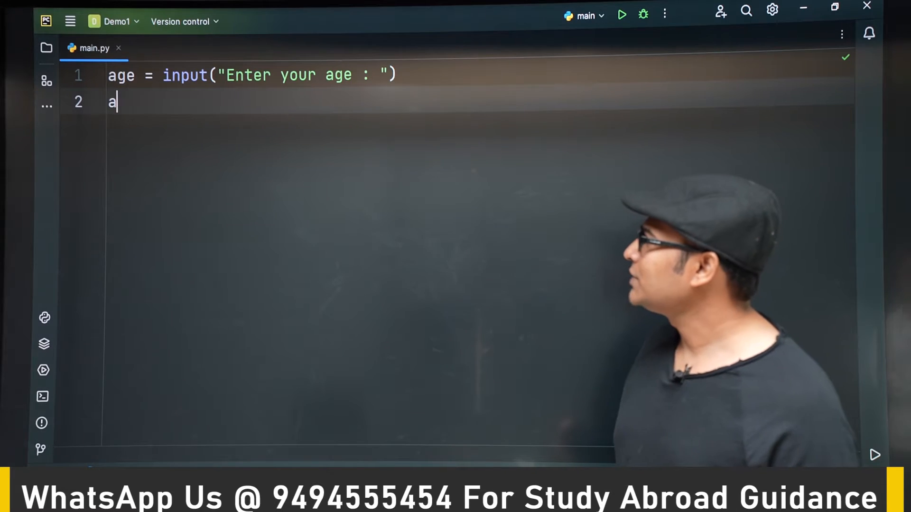
type("ge")
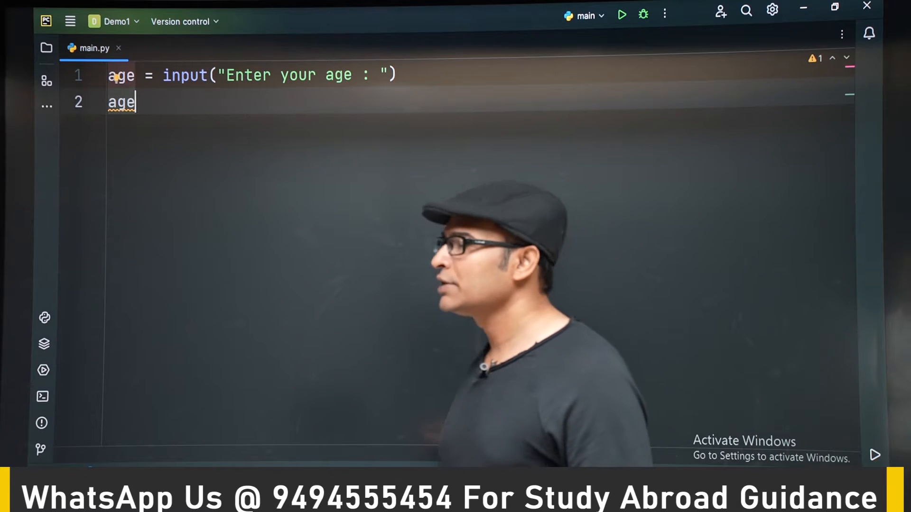
type("_as_")
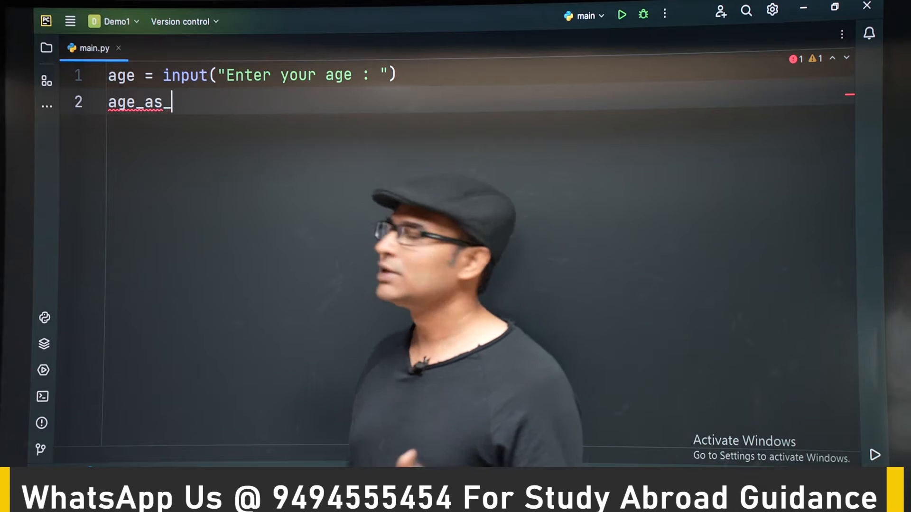
type("int =")
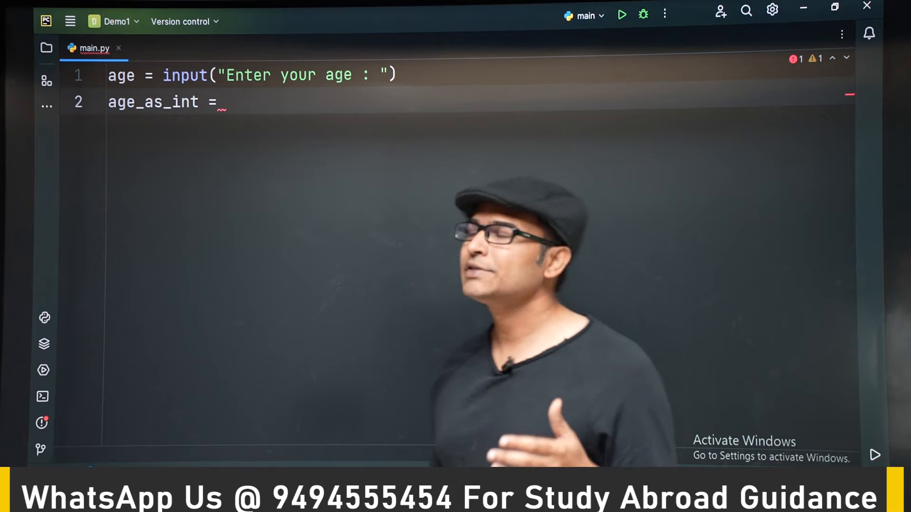
type("int(age")
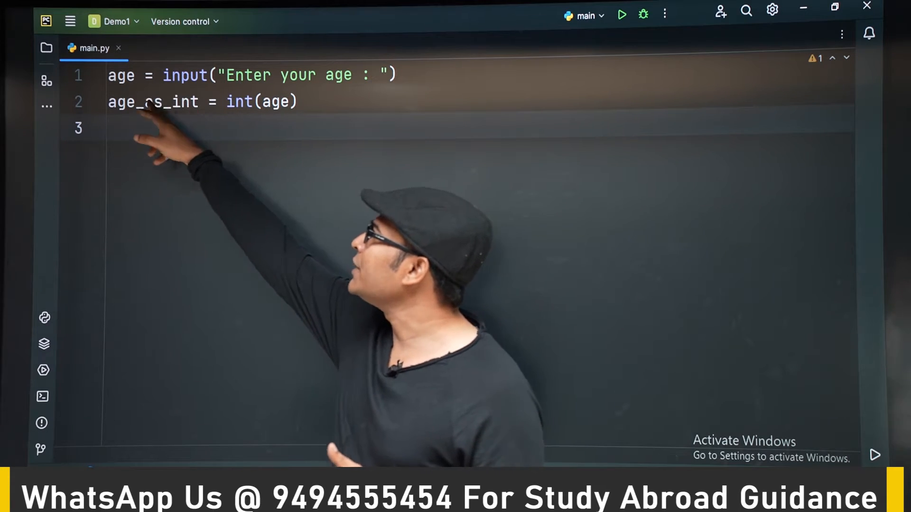
Step: Add years_remaining = 90 - age_as_int, completing age_as_int from autocomplete
type("yea")
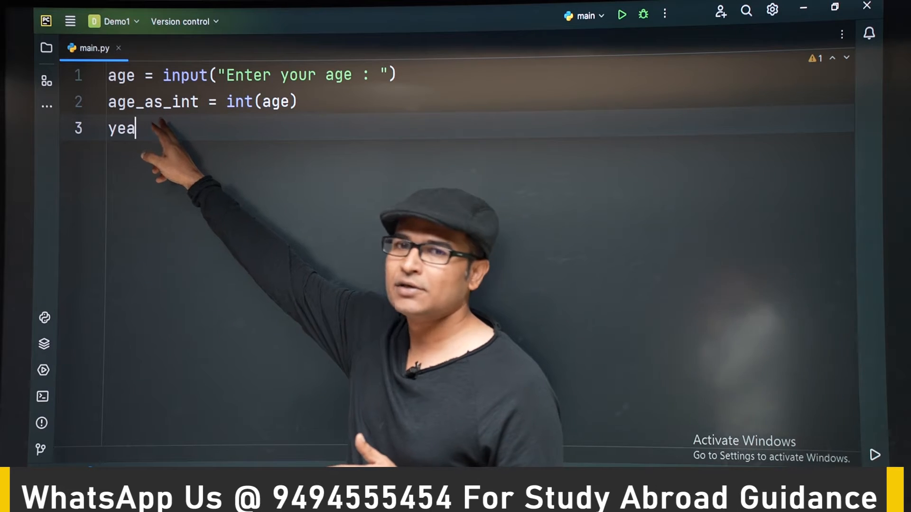
type("rs_")
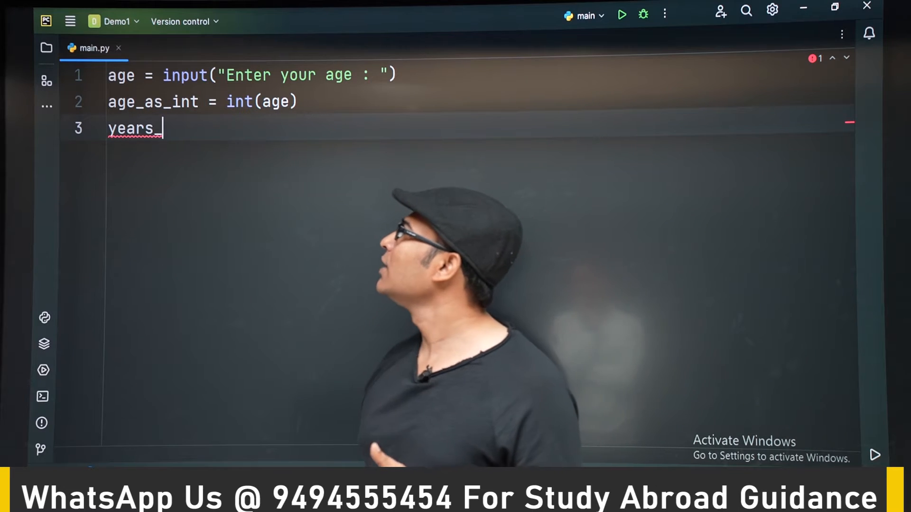
type("remaining =")
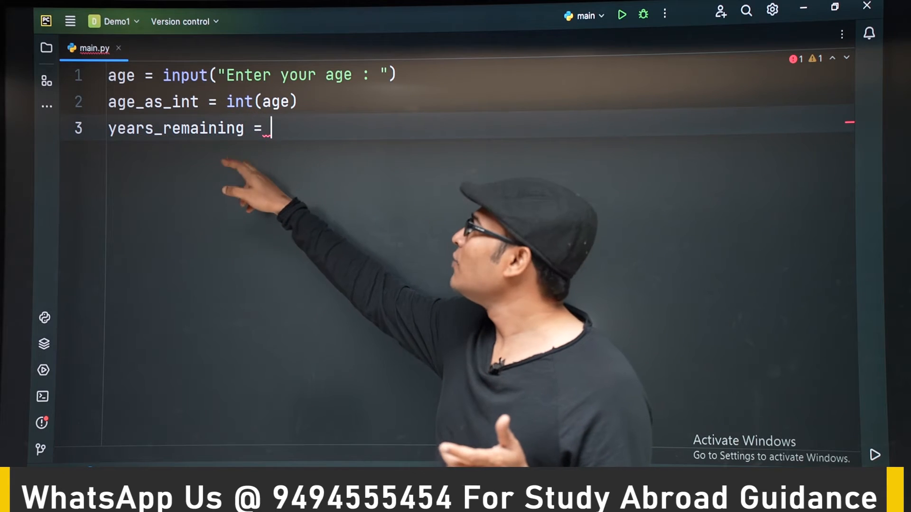
type("90 -")
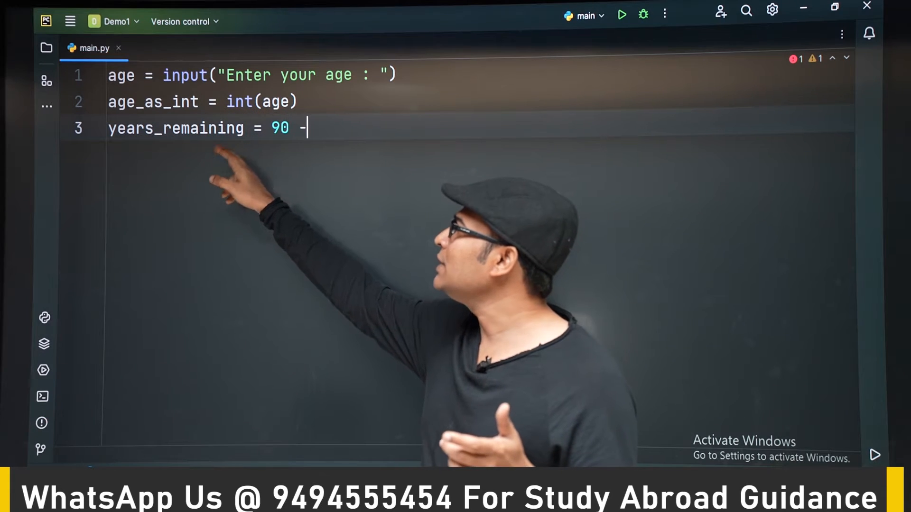
type("age")
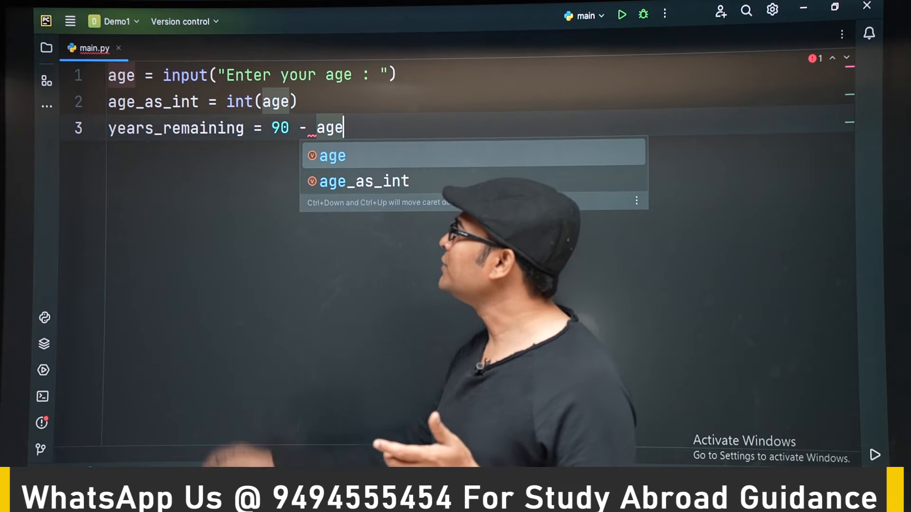
left_click(364, 180)
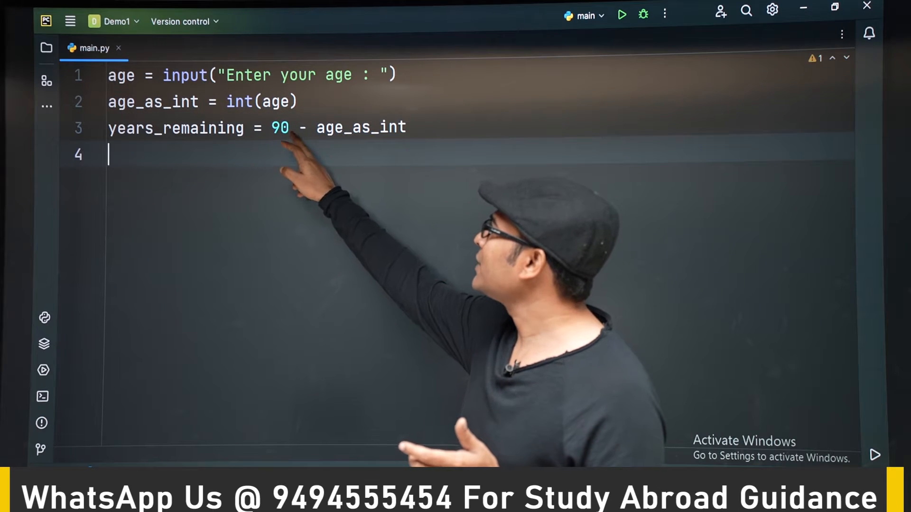
Step: Add weeks_remaining = years_remaining * 52
type("week")
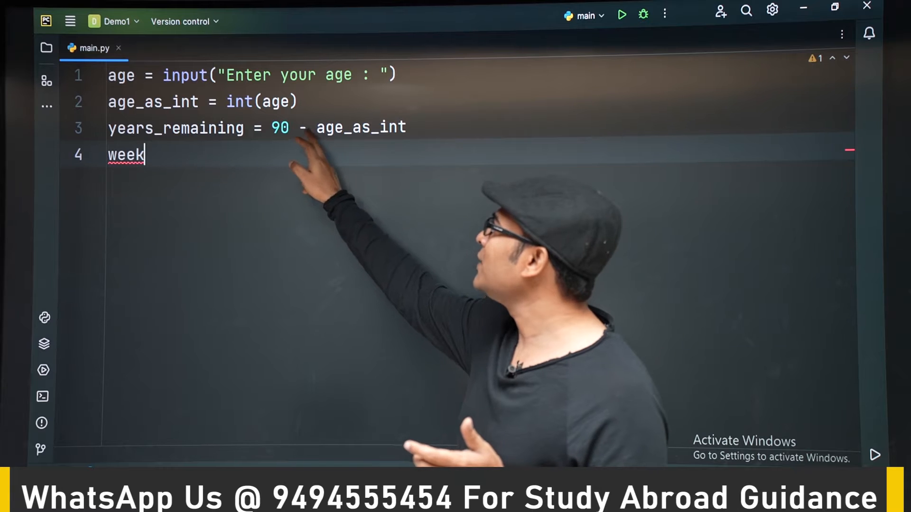
type("s")
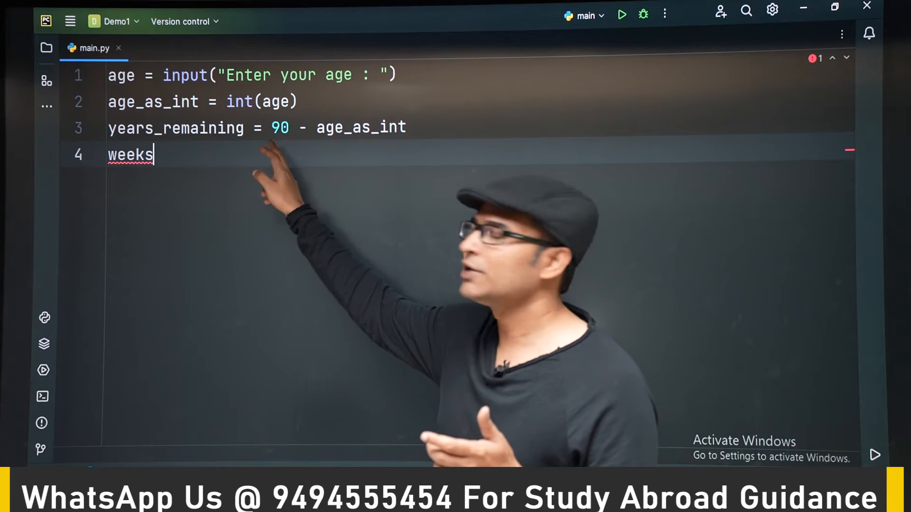
type("_remaining =")
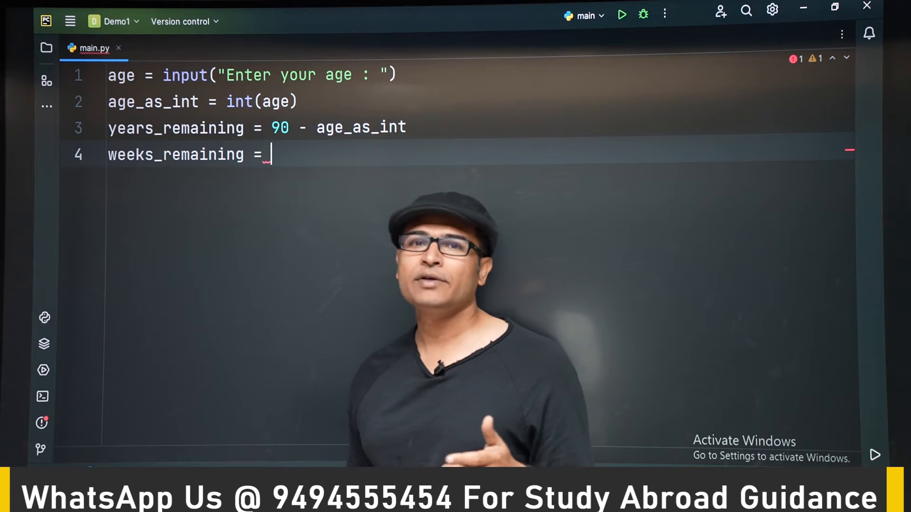
type("yers")
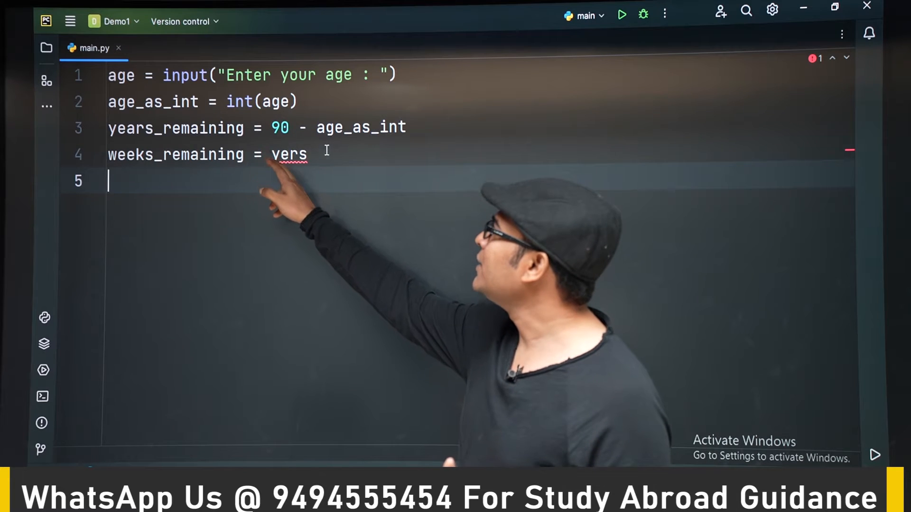
type("years_remaining")
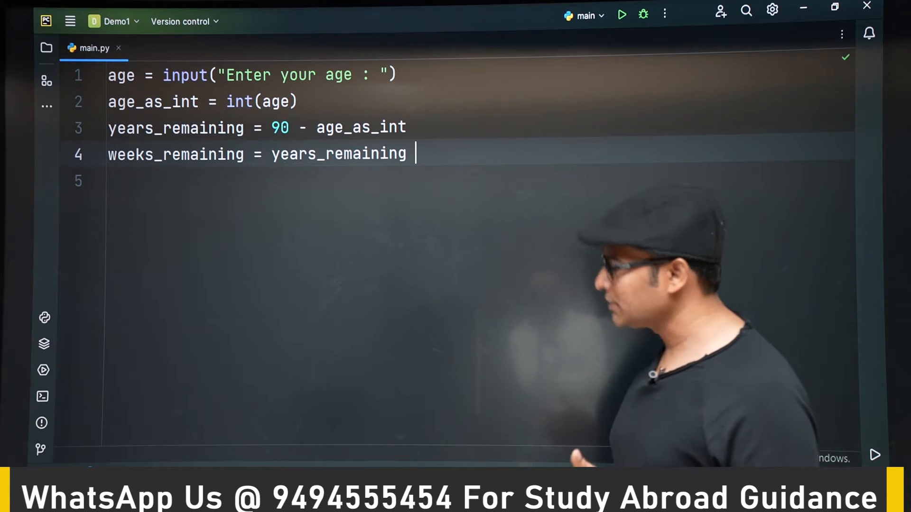
type("*")
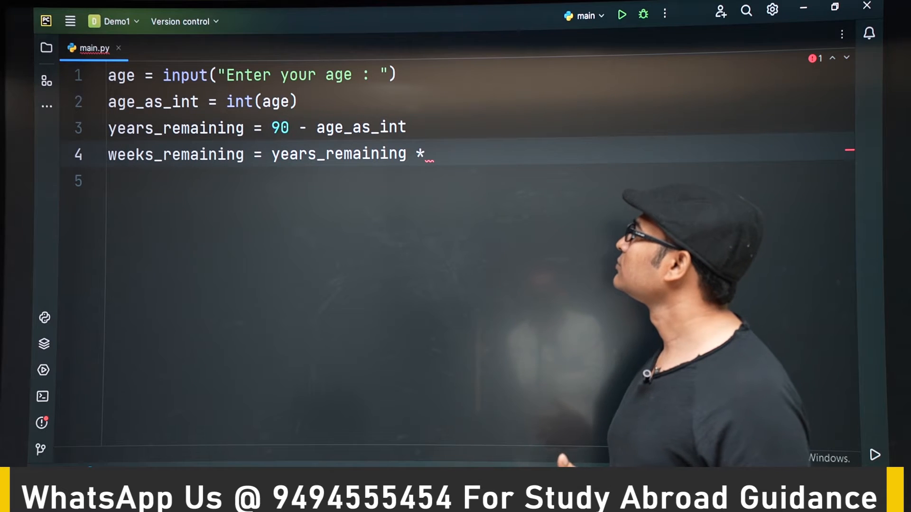
type("5")
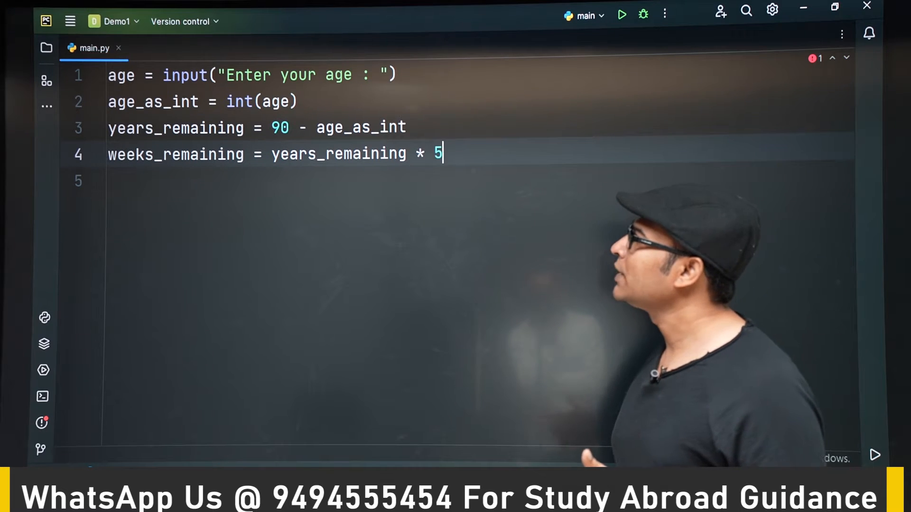
type("2")
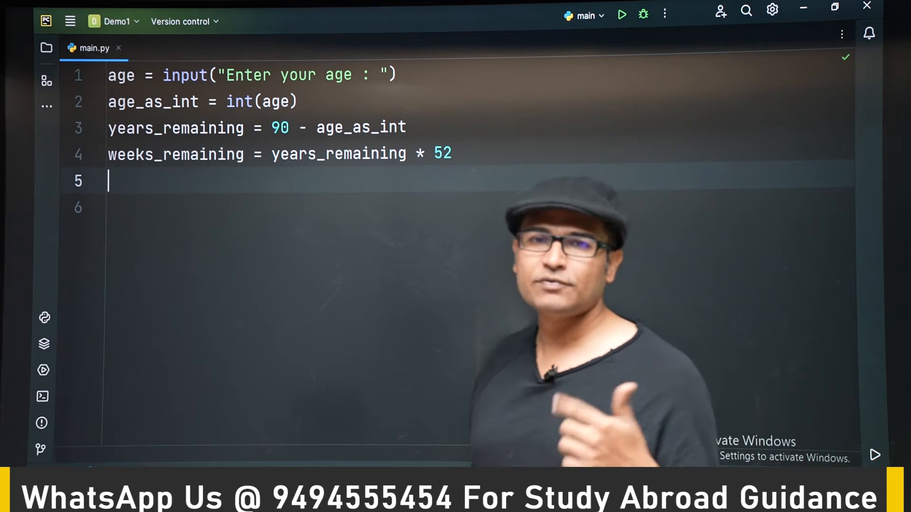
Step: Add months_remaining = years_remaining * 12
type("d")
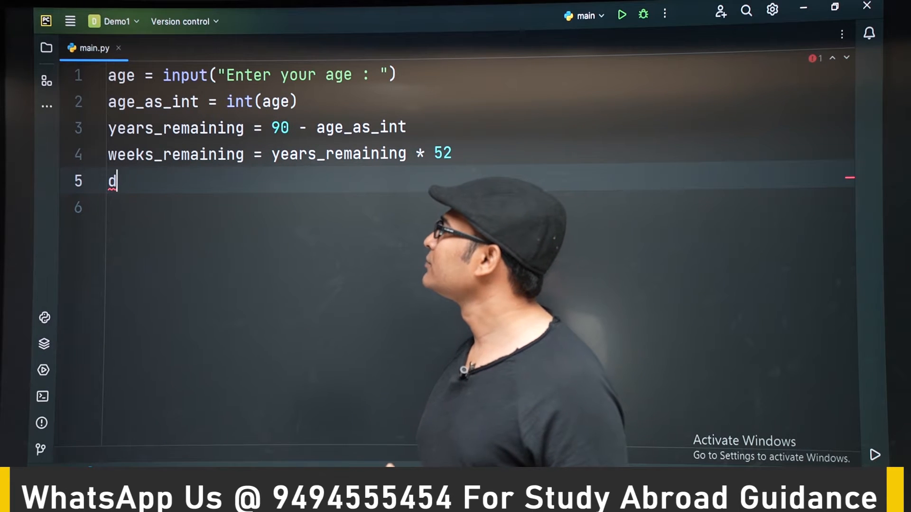
type("mont")
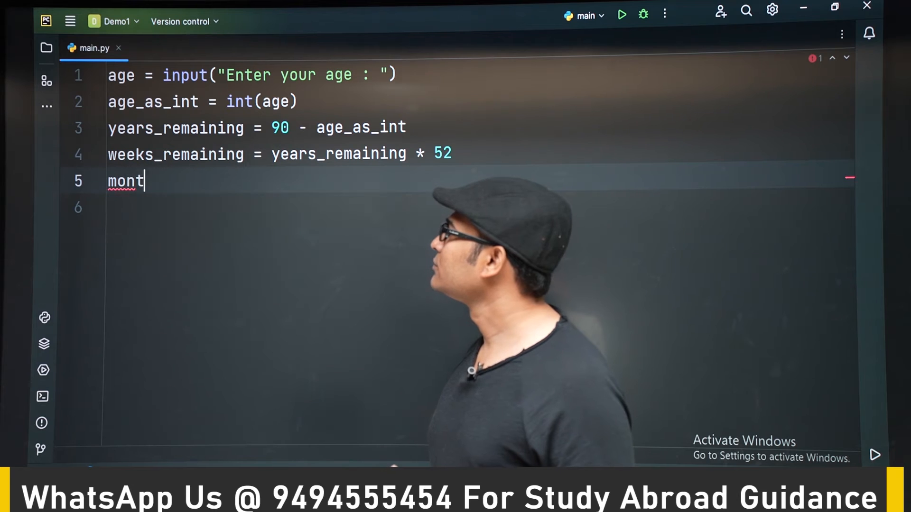
type("hs_")
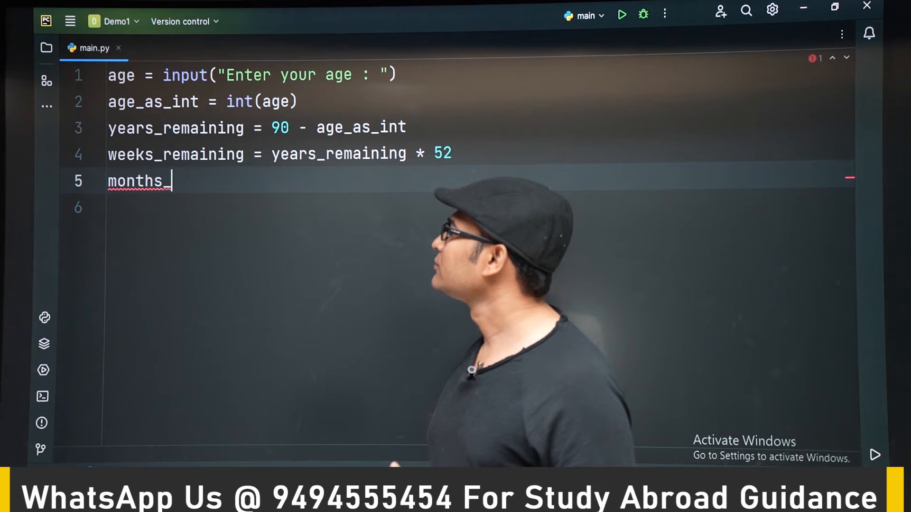
type("reamining")
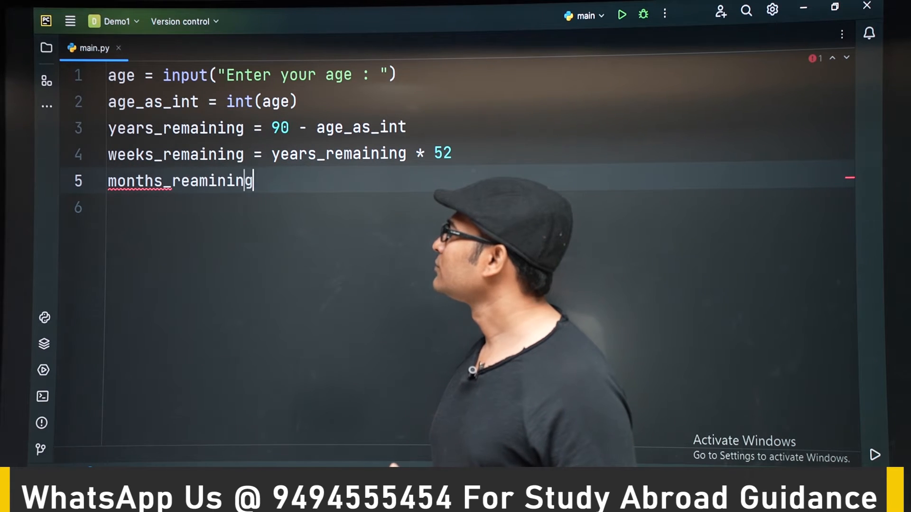
type("=")
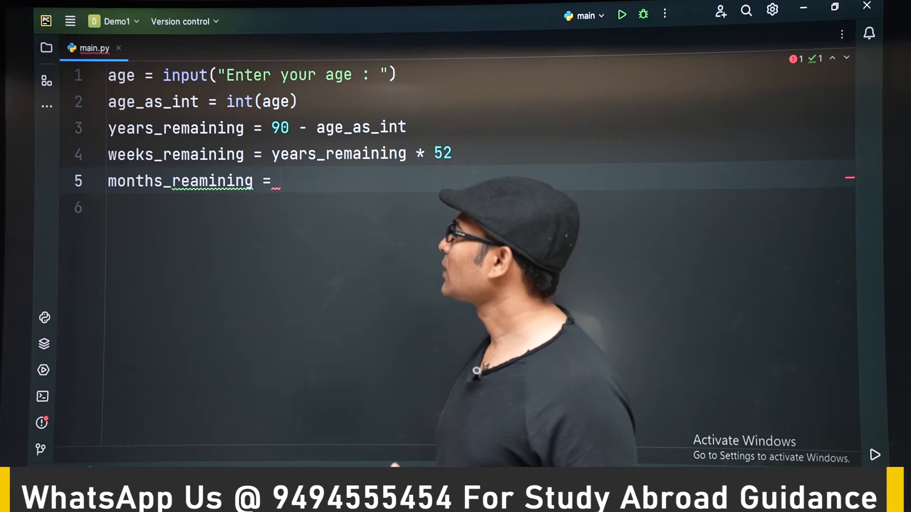
type("y")
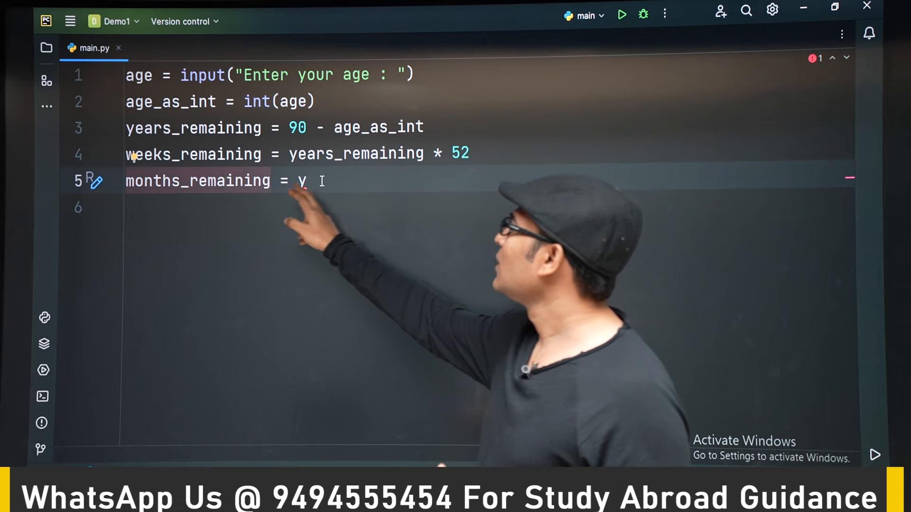
type("ears_remaining")
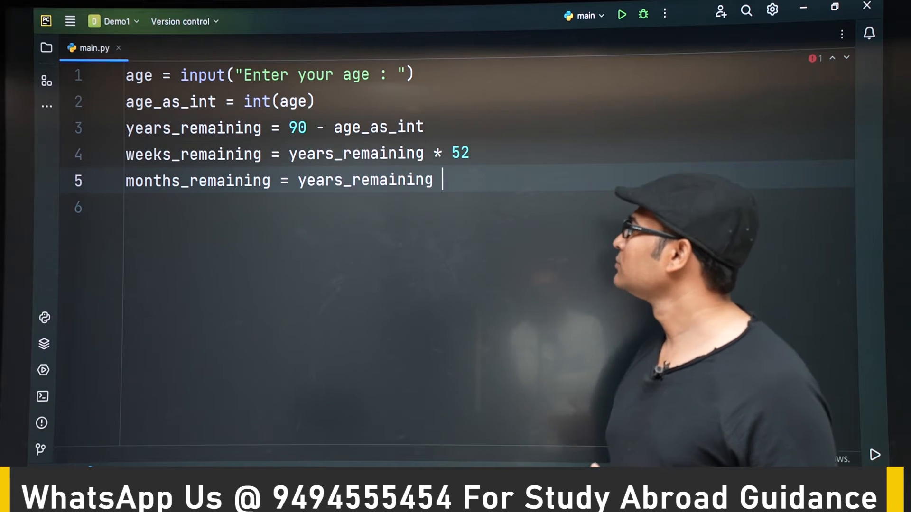
type("* 12")
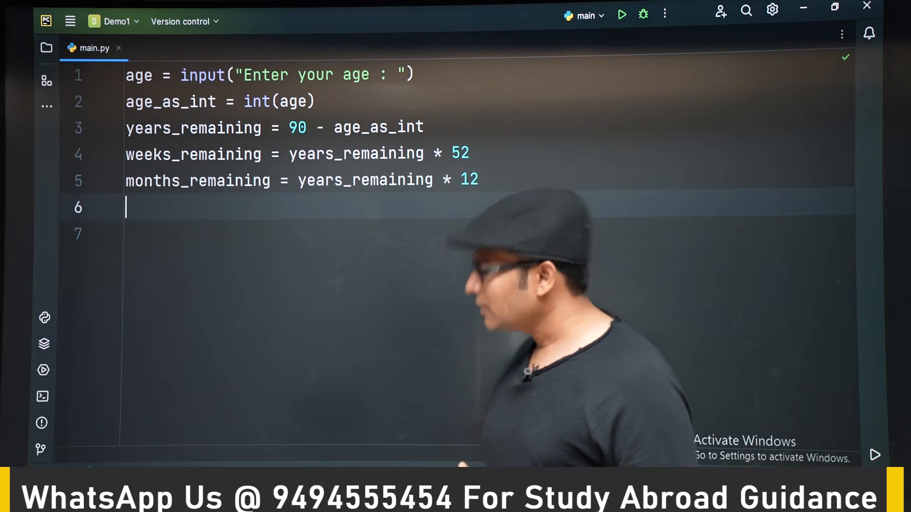
Step: Add days_remaining = years_remaining * 365
type("da")
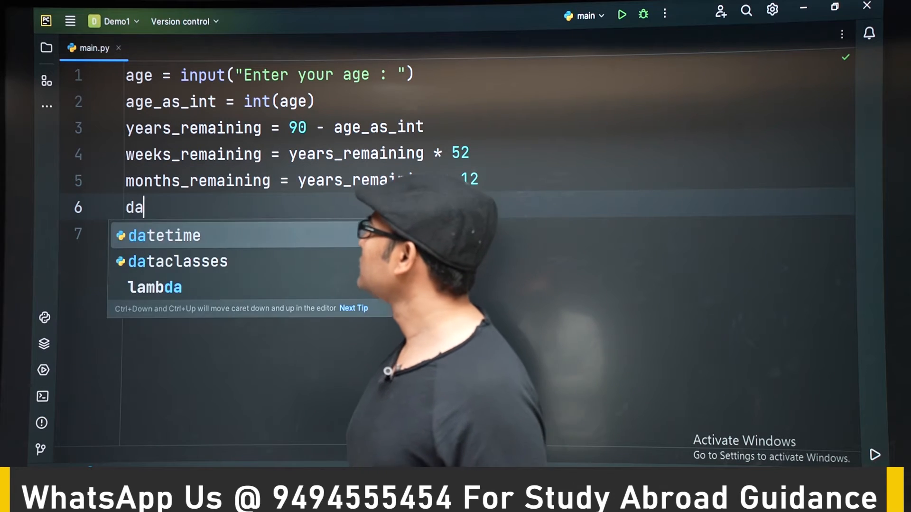
type("ys")
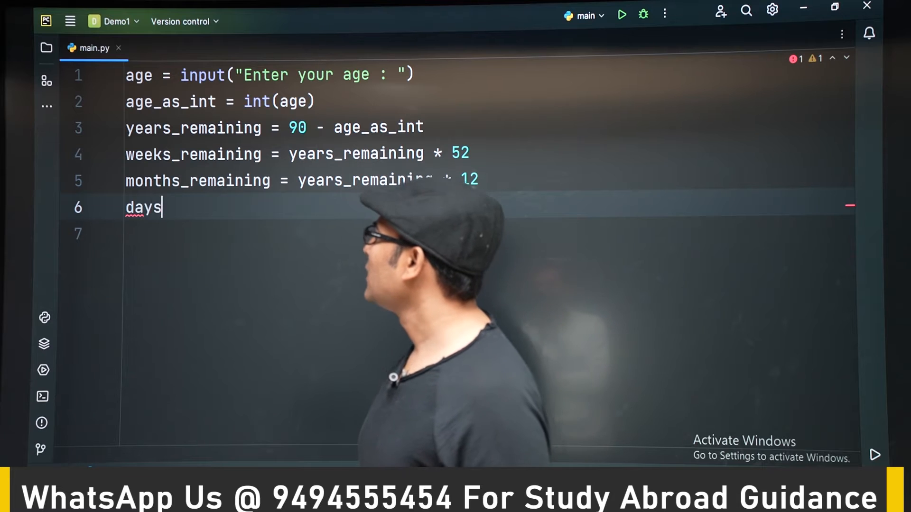
type("_remai")
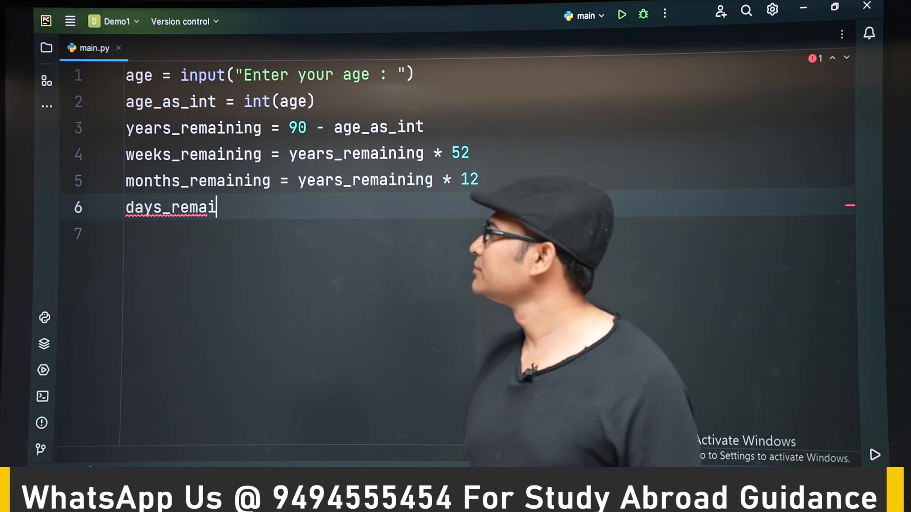
type("ning =")
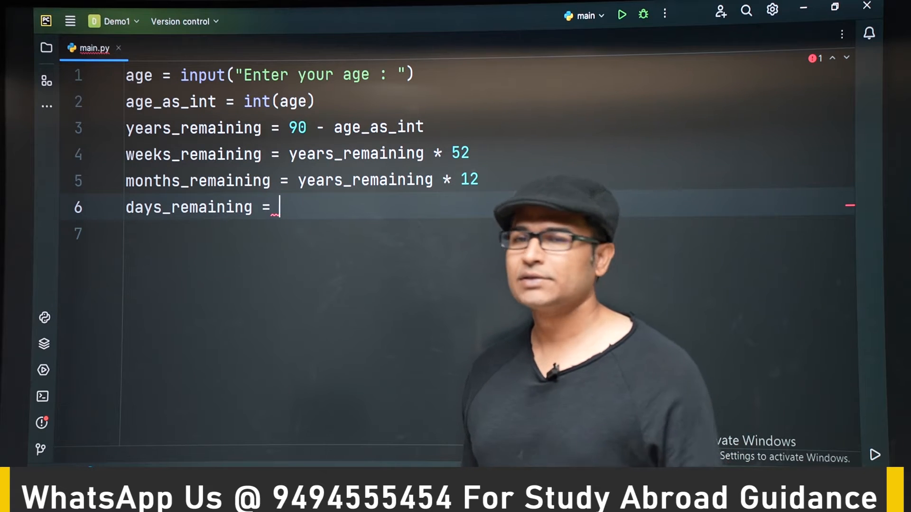
type("years_remaining *")
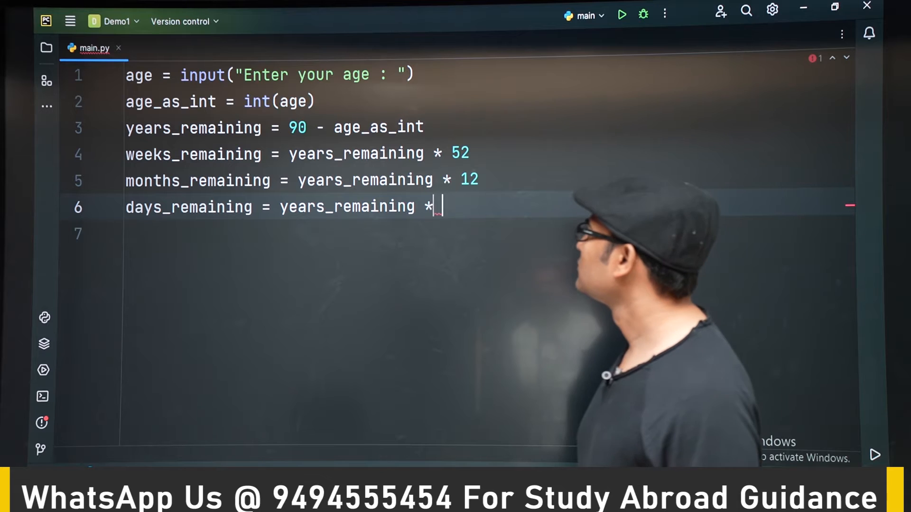
type("365")
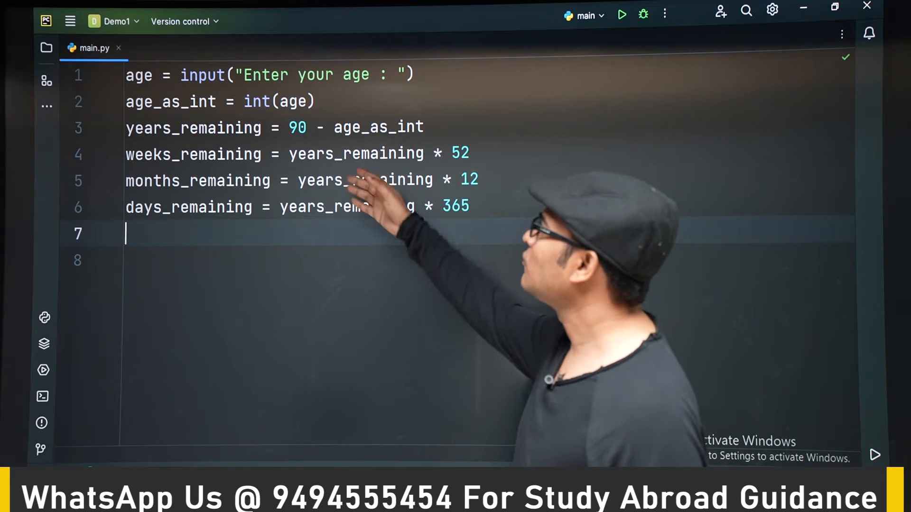
Step: Add print(days_remaining) using autocomplete
type("pr")
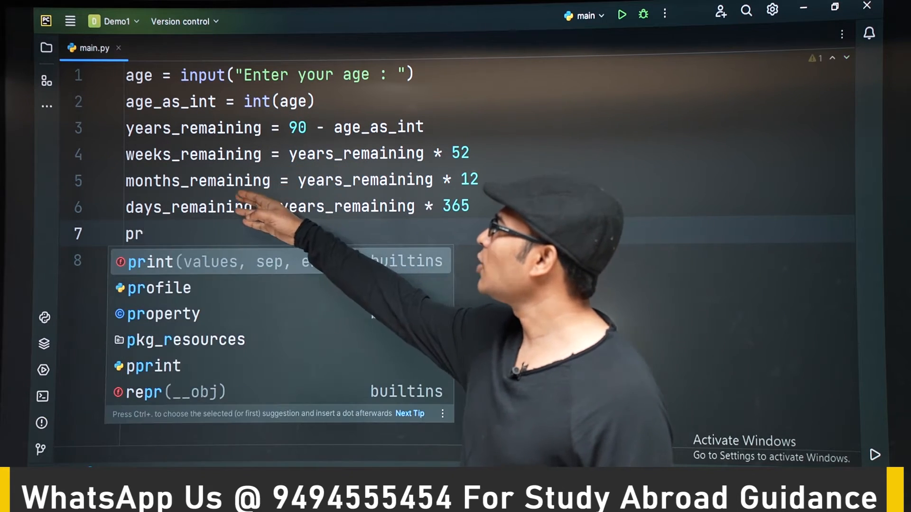
type("int")
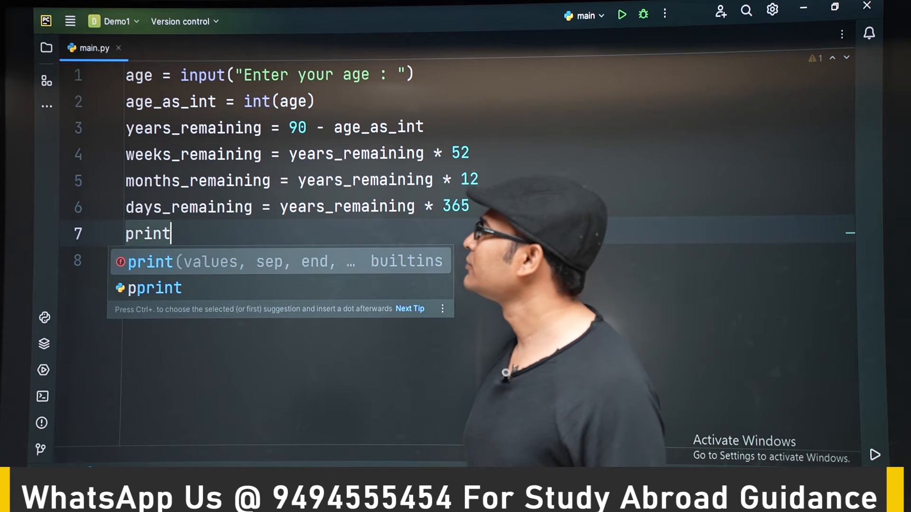
type("(days_remaining")
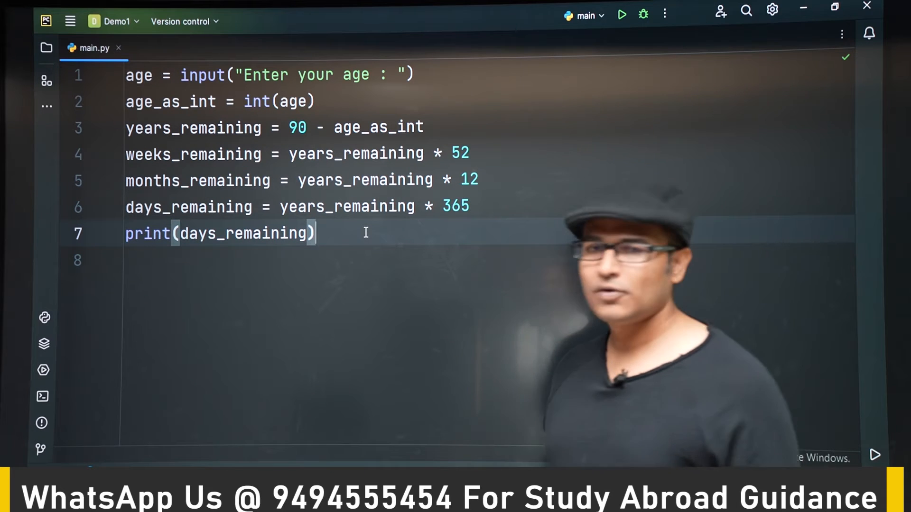
left_click(620, 14)
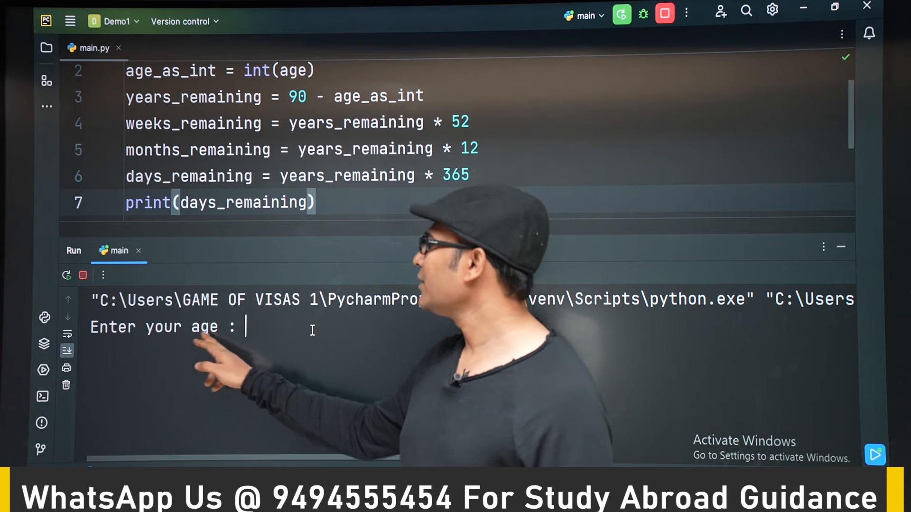
type("80")
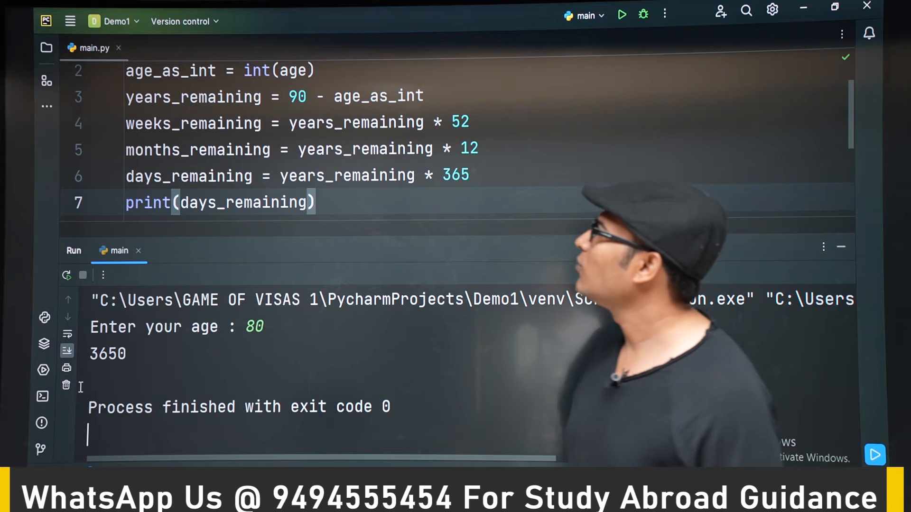
left_click(67, 385)
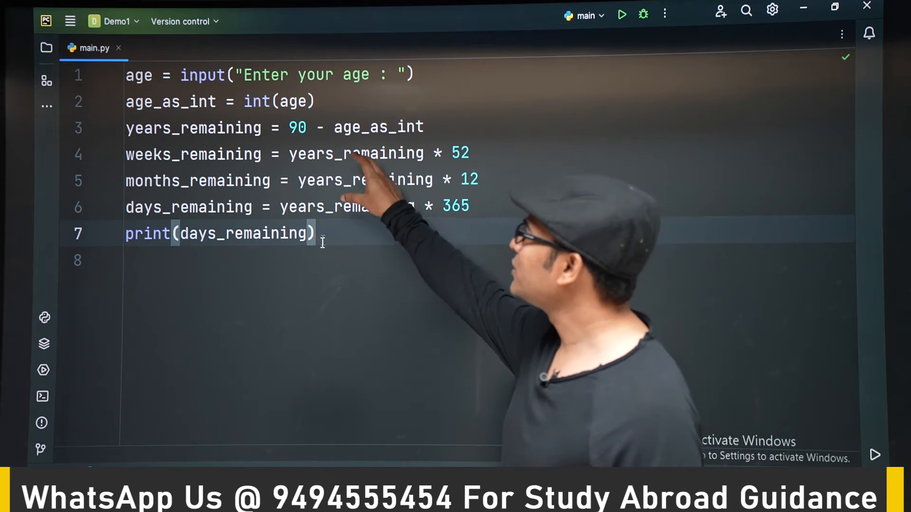
Step: Replace print(days_remaining) with an f-string starting "You have {} years"
triple_click(220, 233)
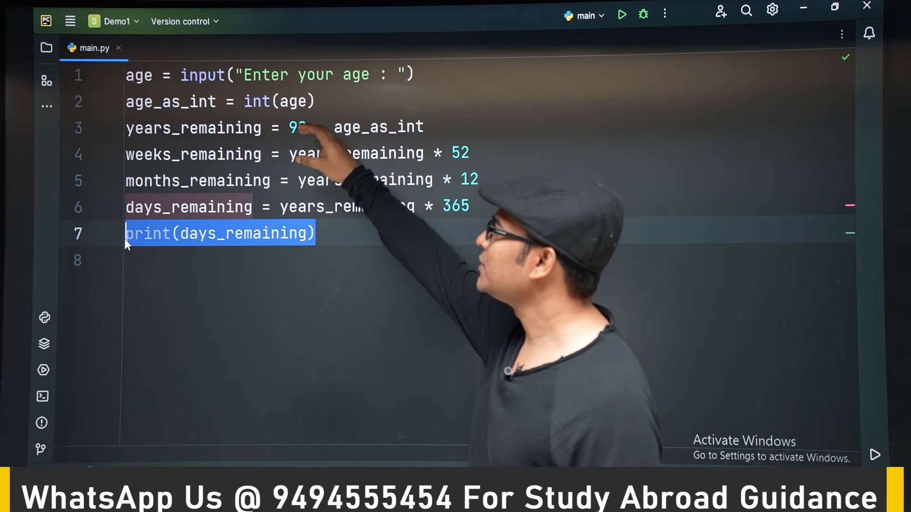
type("f")
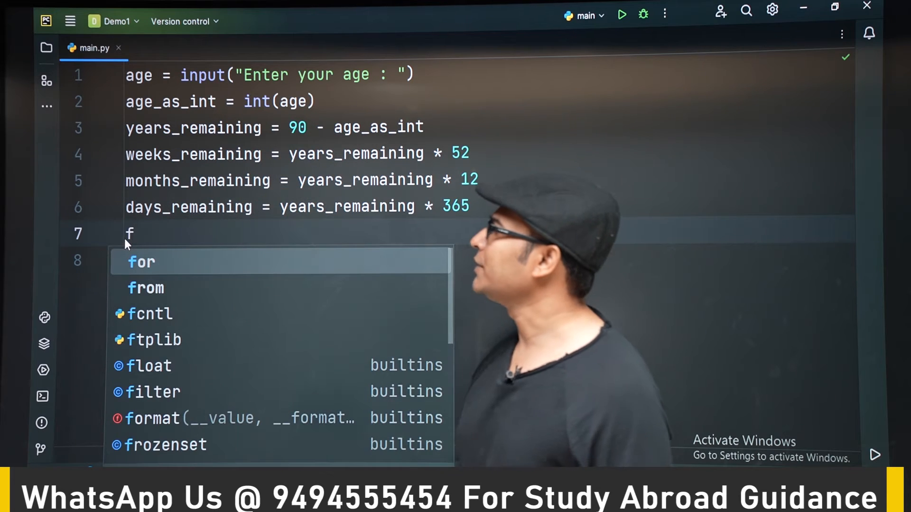
key("Escape")
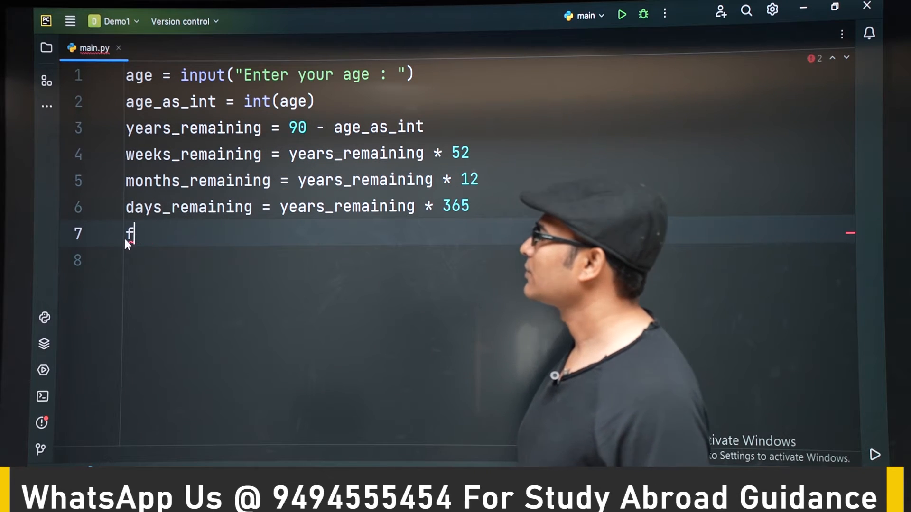
type("\"")
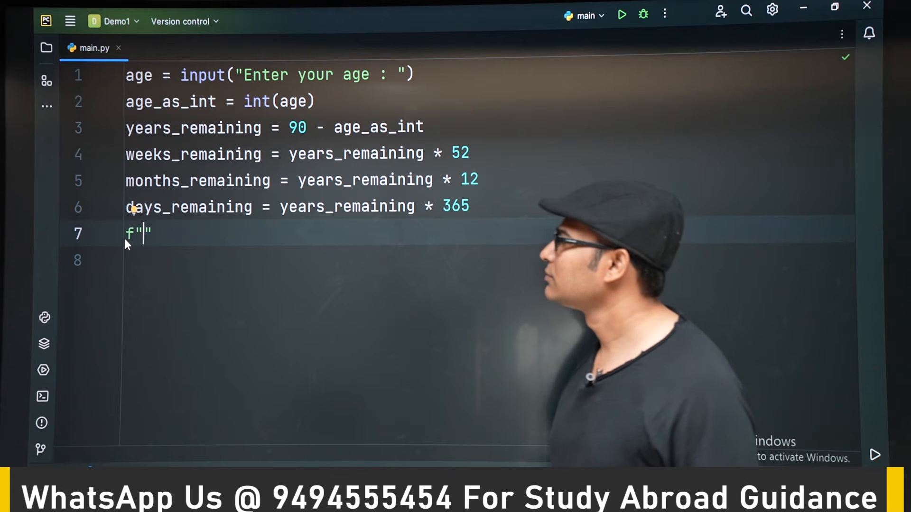
type("You")
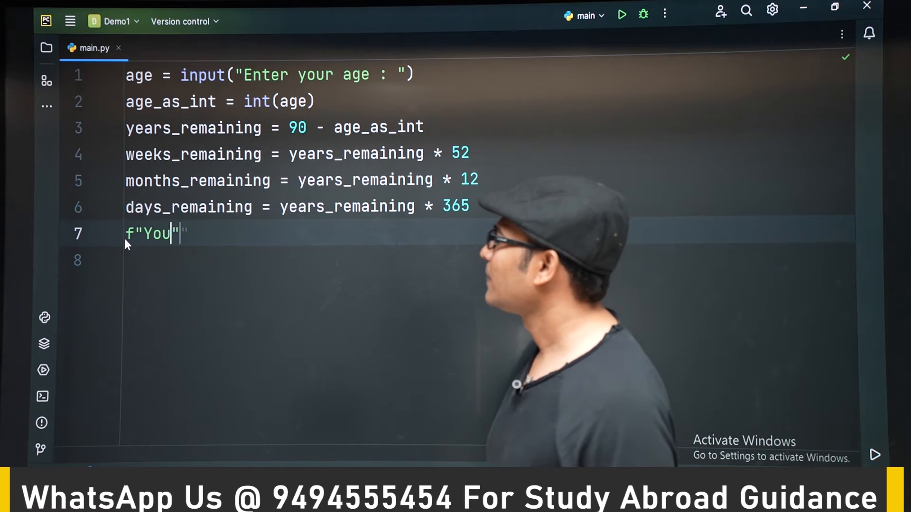
type("have")
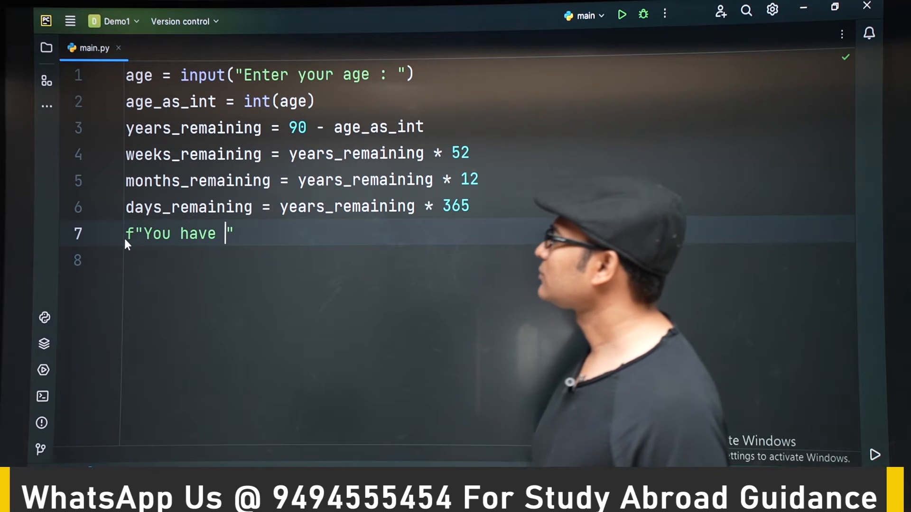
type("{}")
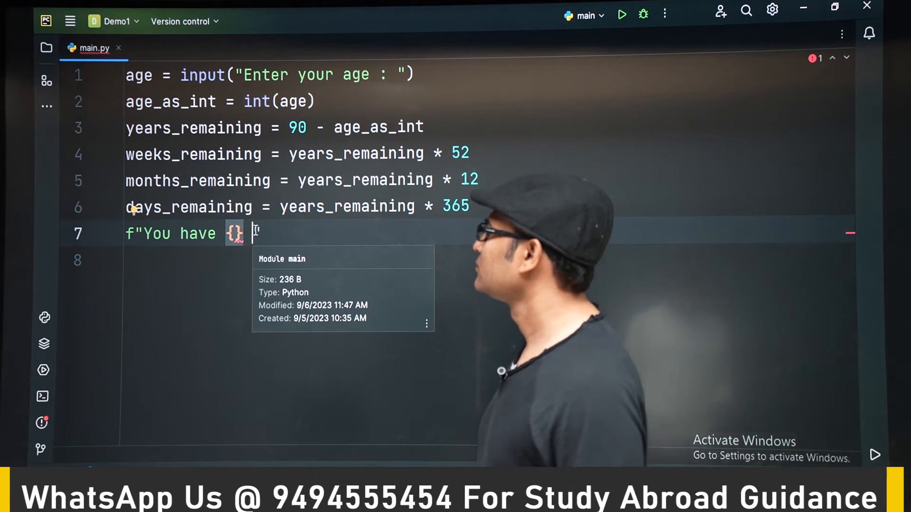
type("years ,")
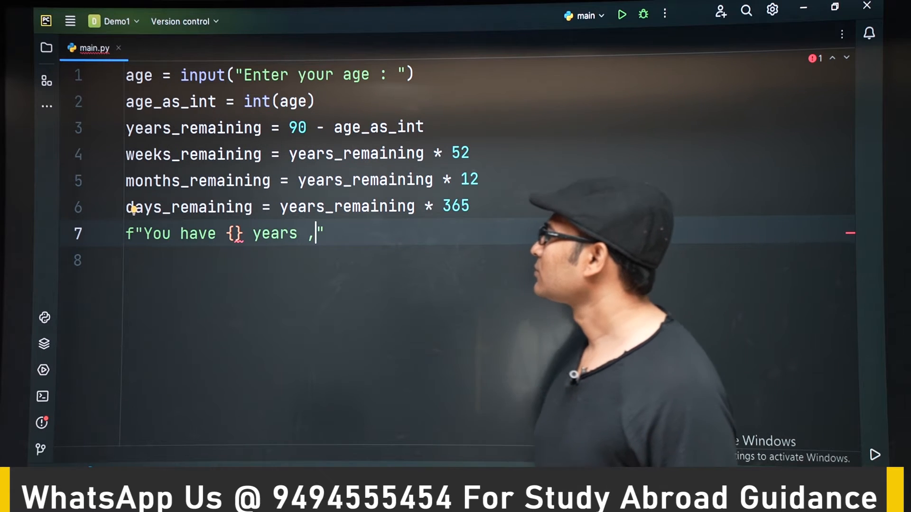
Step: Extend the f-string with {} months, {} weeks and days placeholders, starting years_remaining in the first
type("{}")
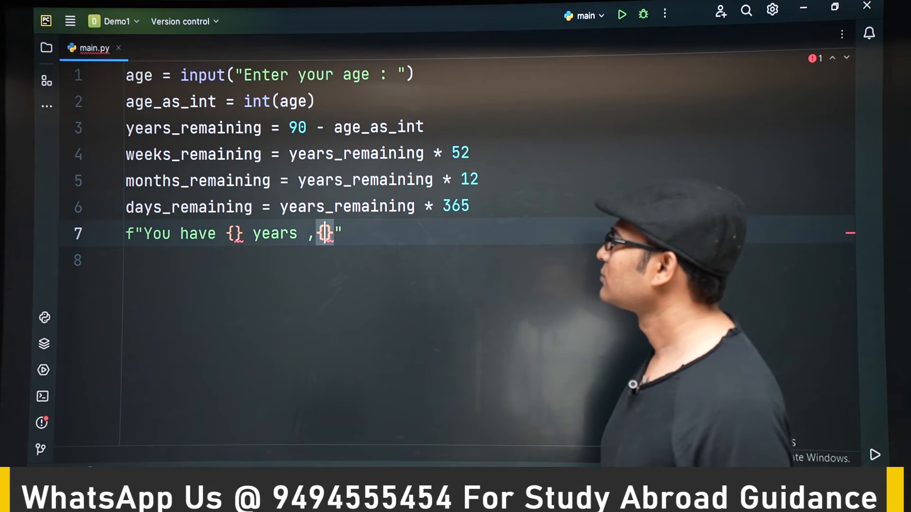
type("m")
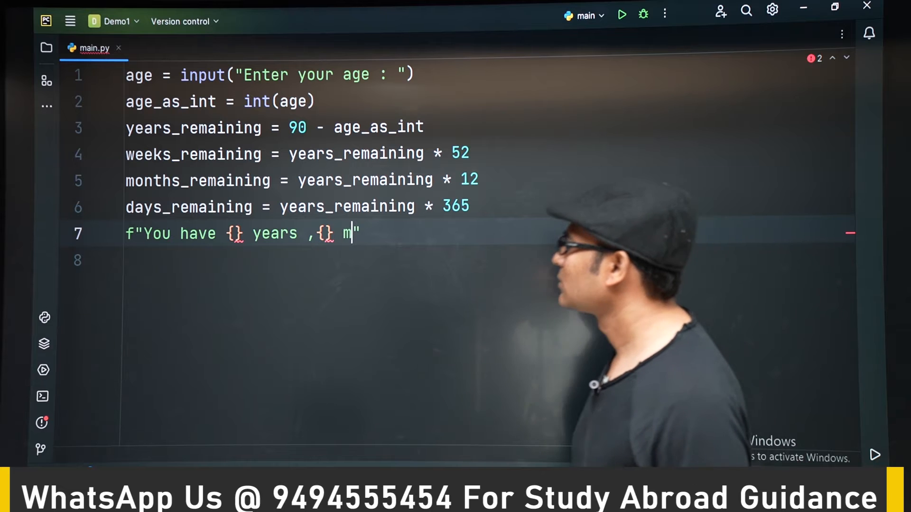
type("onths ,")
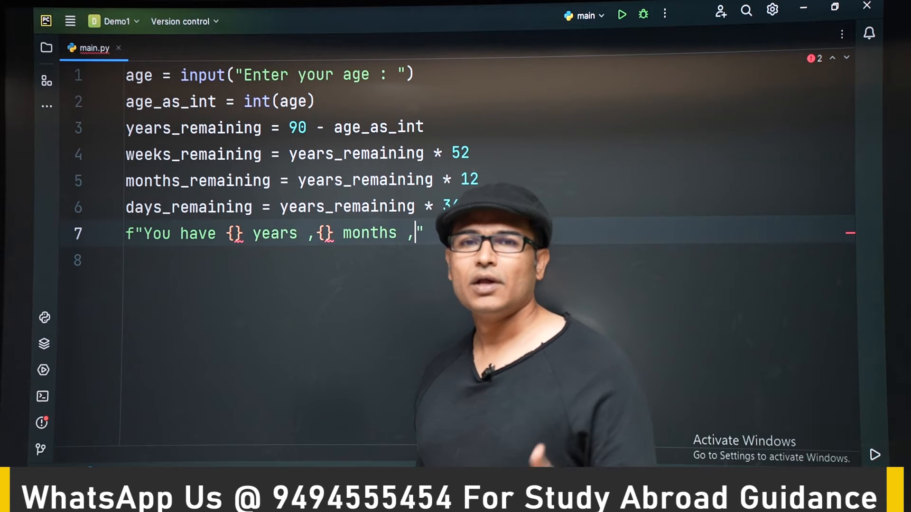
type("{}")
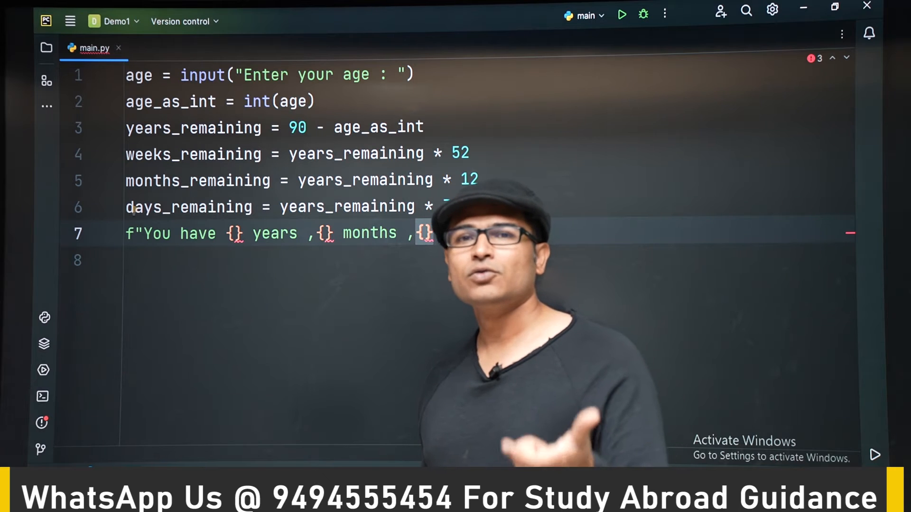
type("365")
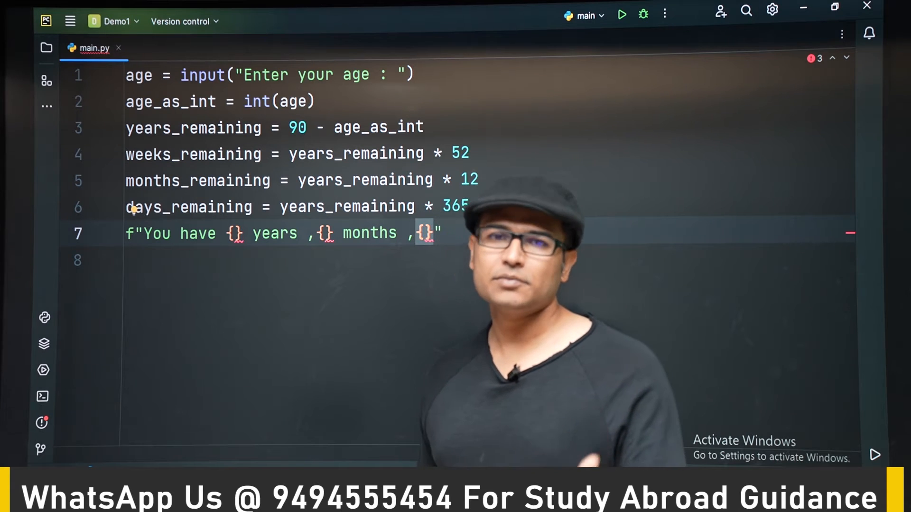
type("w")
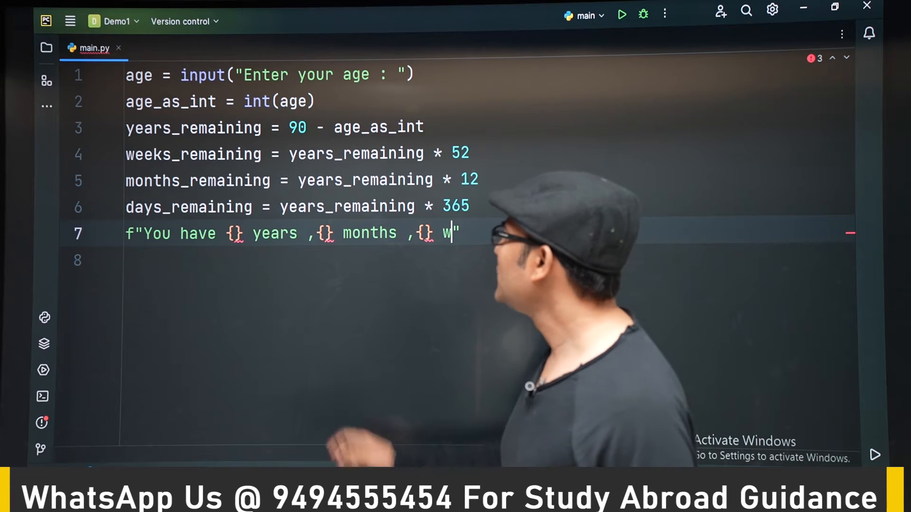
type("eeks, {} day")
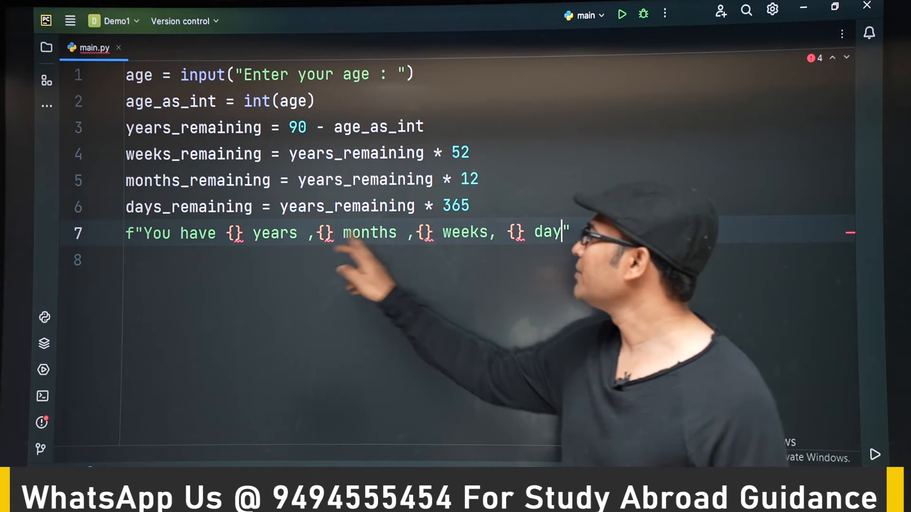
type("s")
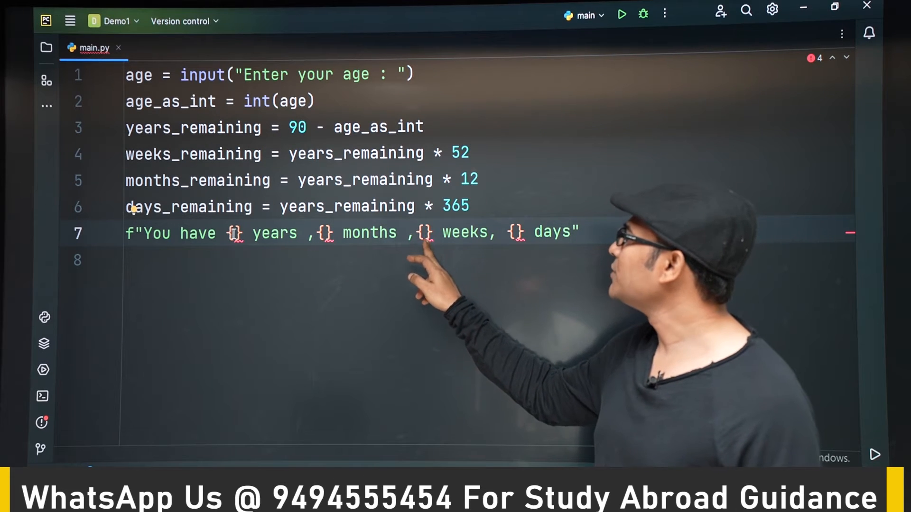
type("years_remaining")
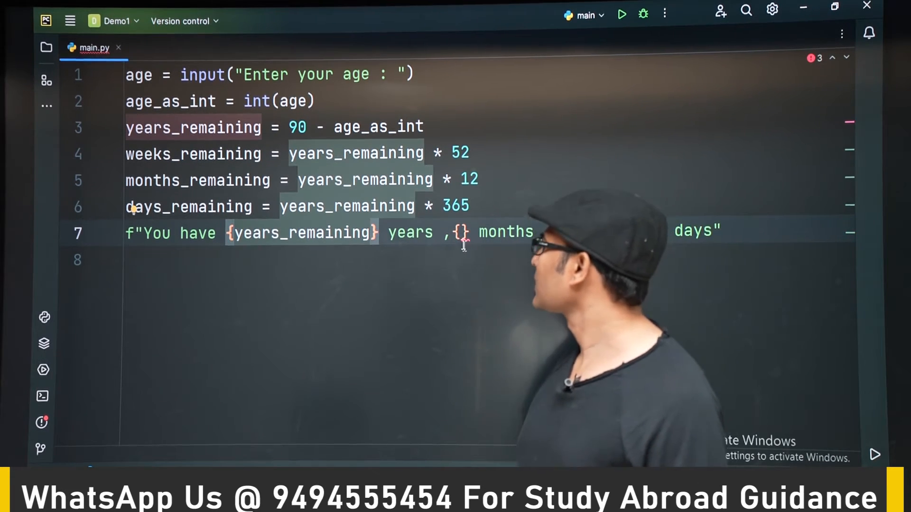
Step: Fill the placeholders with months_remaining, weeks_remaining and days_remaining via autocomplete
type("mo")
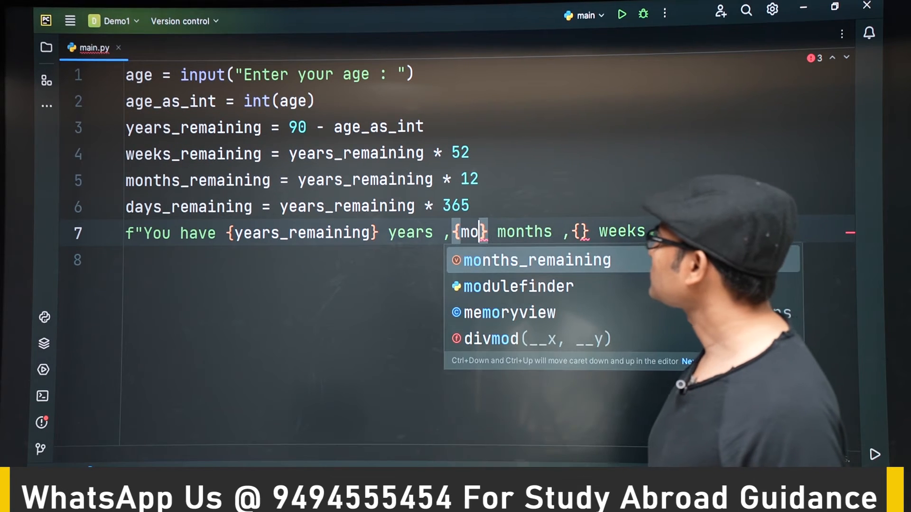
left_click(536, 260)
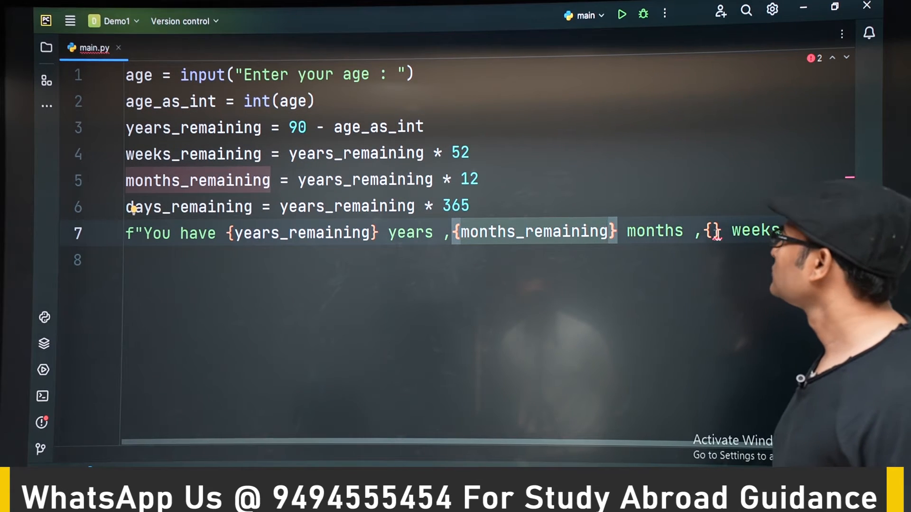
type("wee")
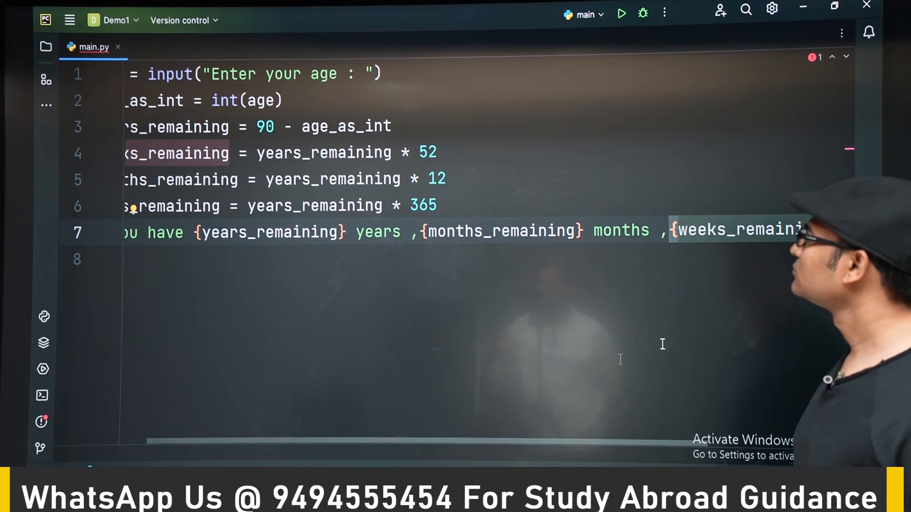
scroll("right", 3)
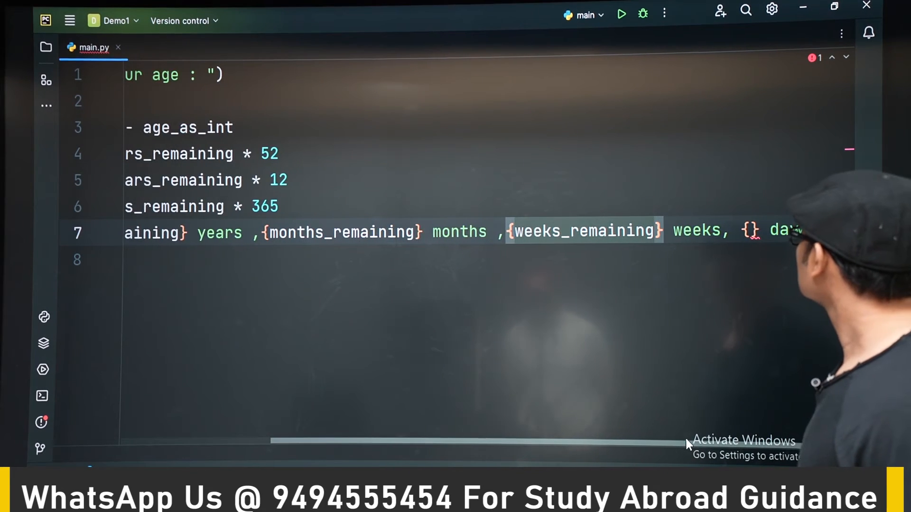
type("d")
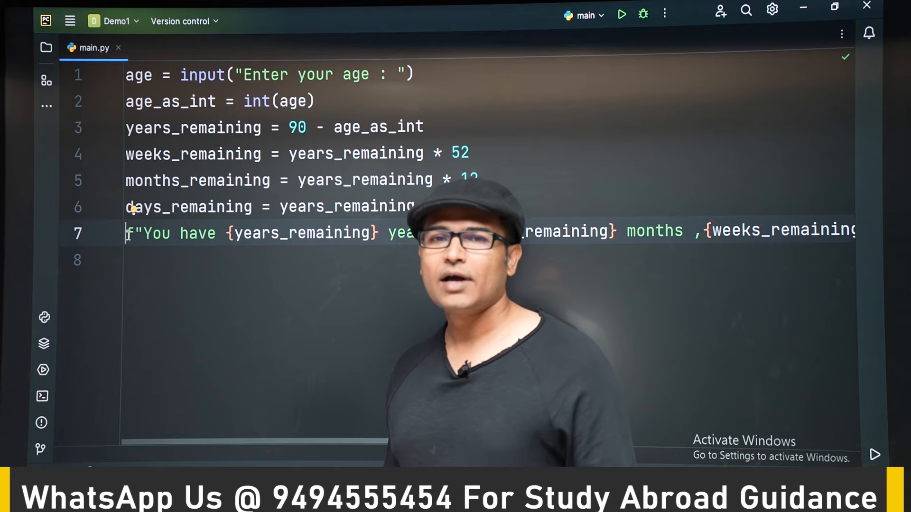
Step: Assign the f-string to message and add print(message), removing a stray '<'
type("messag")
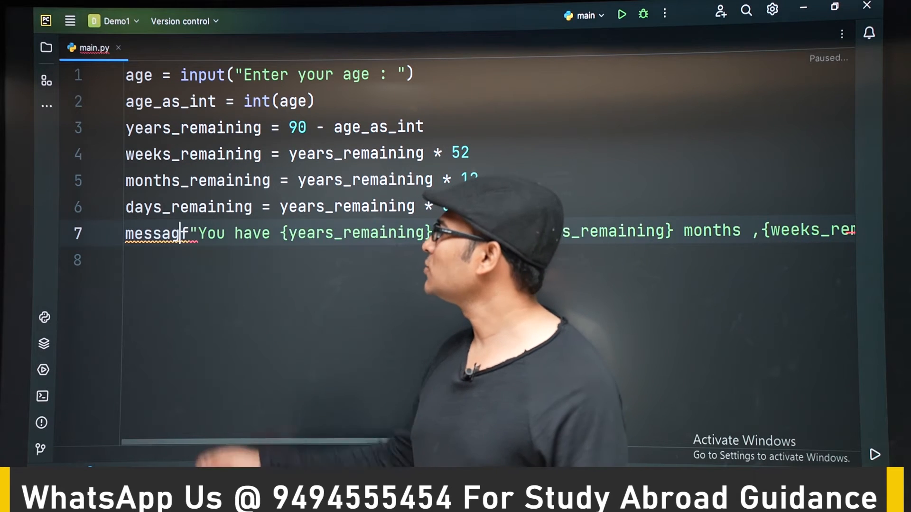
type("=")
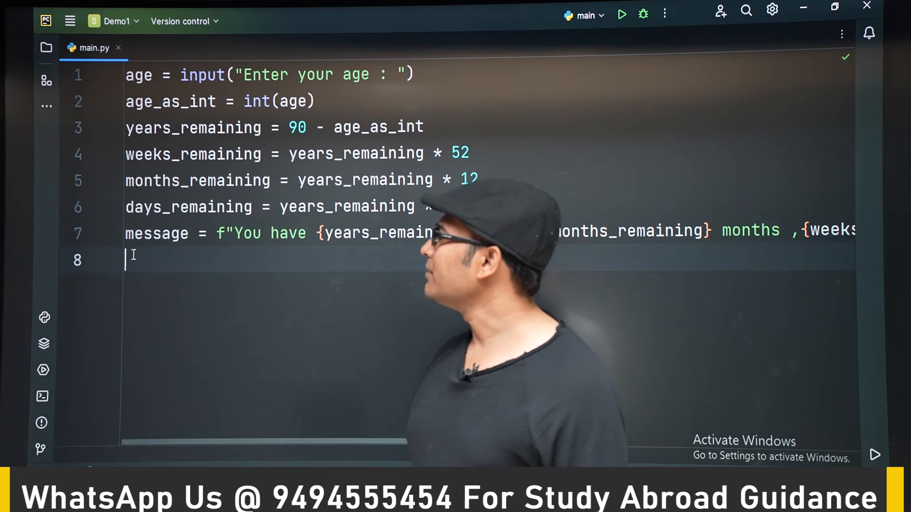
type("print")
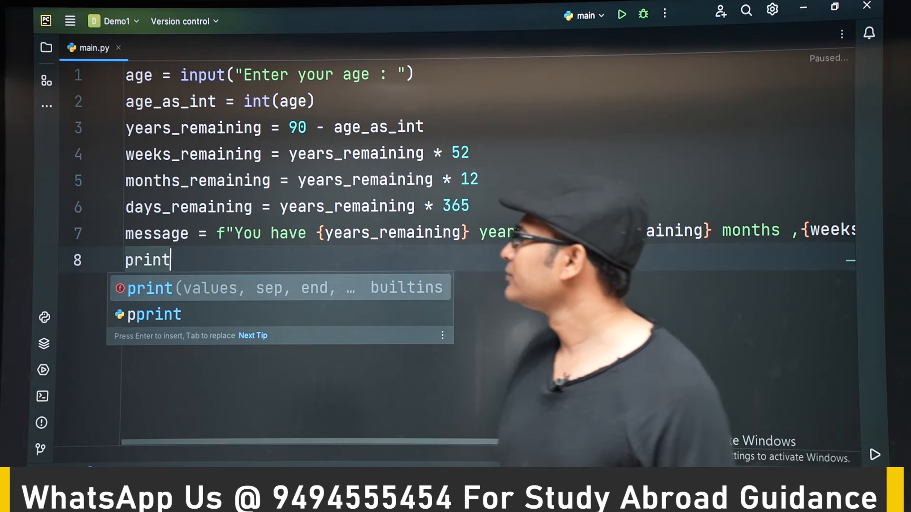
type("(message)")
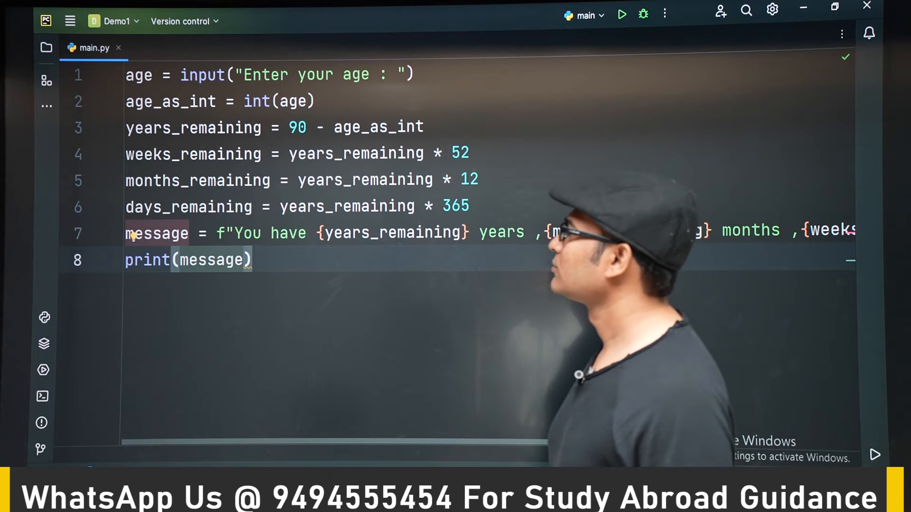
left_click(621, 14)
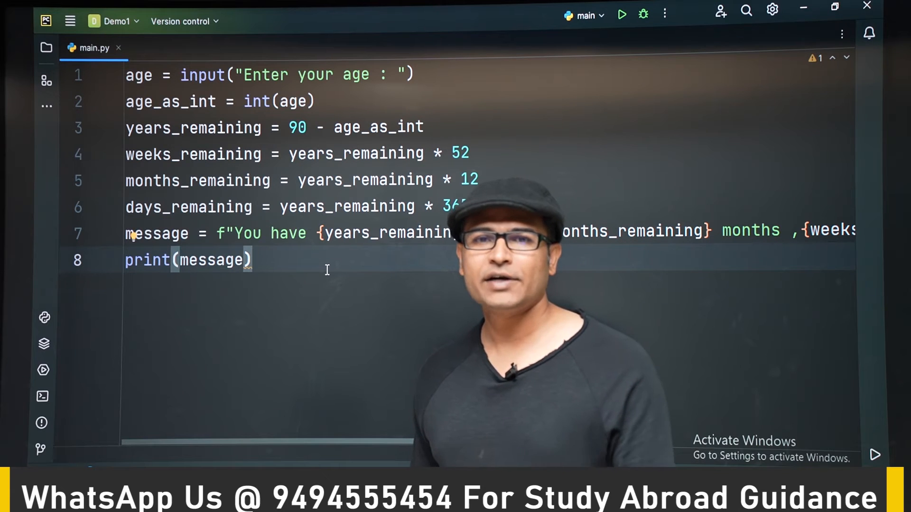
type("<")
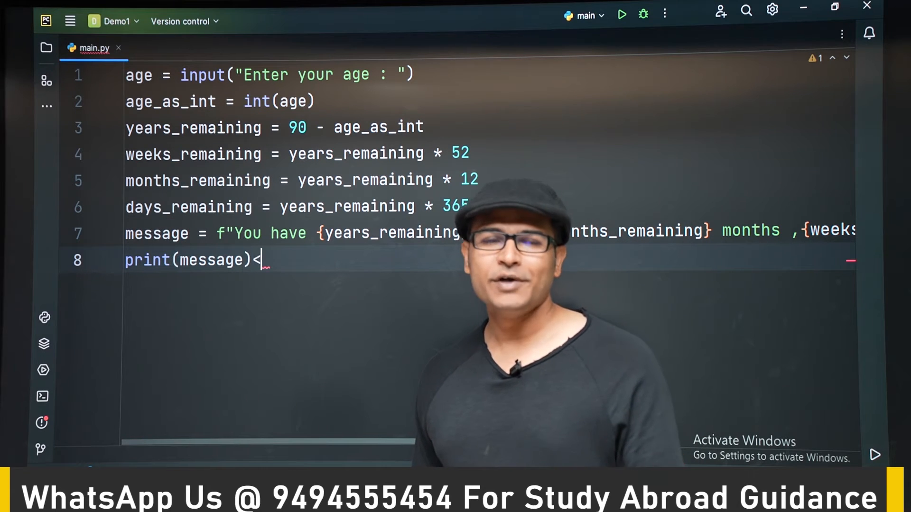
key("Backspace")
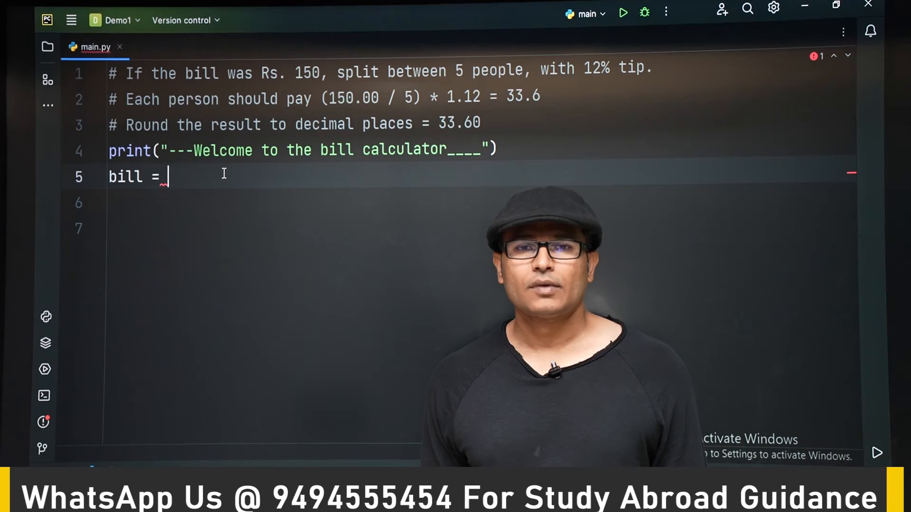
Step: Set bill = input("What was the bill Rs. : ")
type("in")
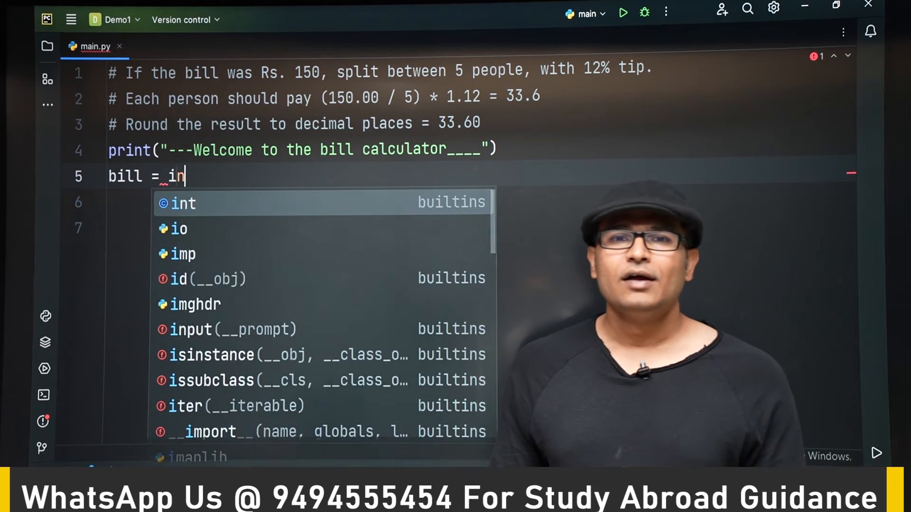
type("put(\"W")
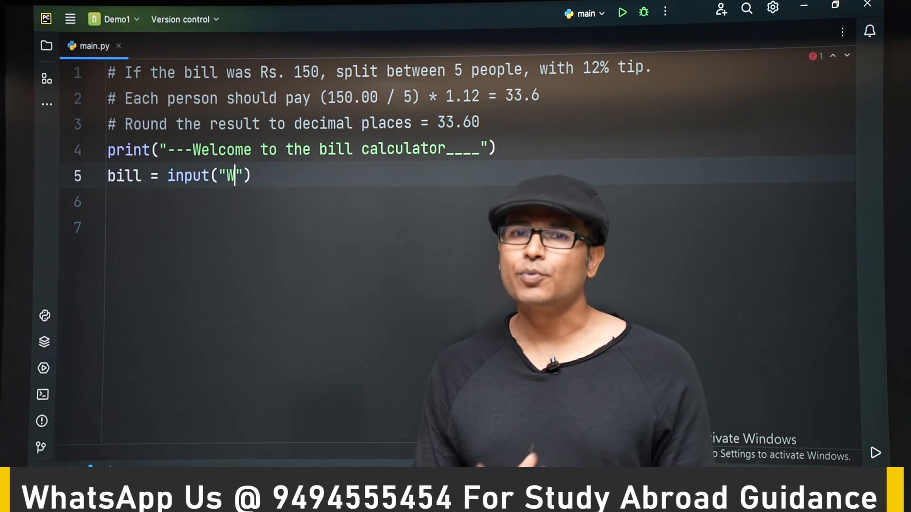
type("hat was")
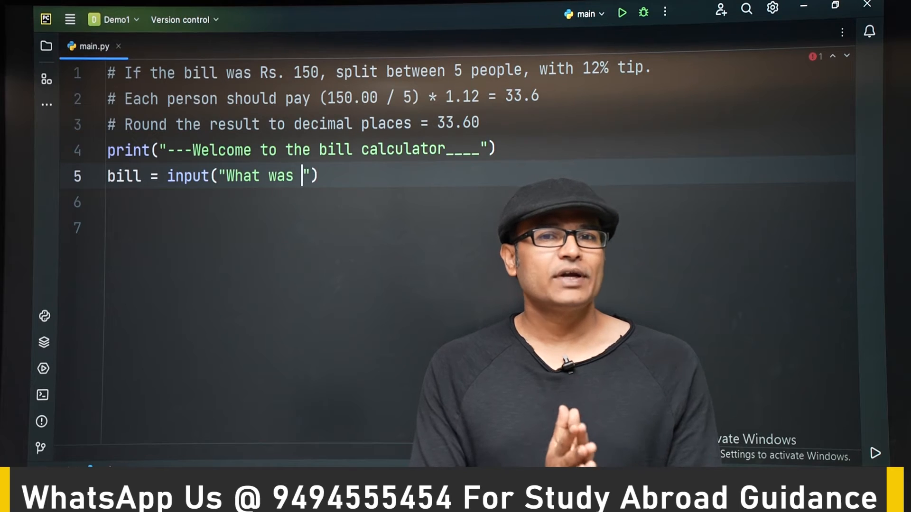
type("the bill")
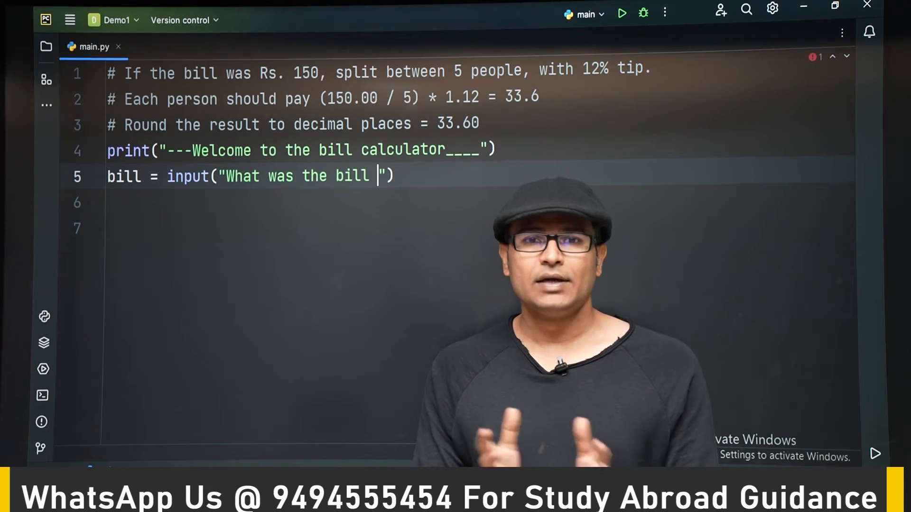
type(":")
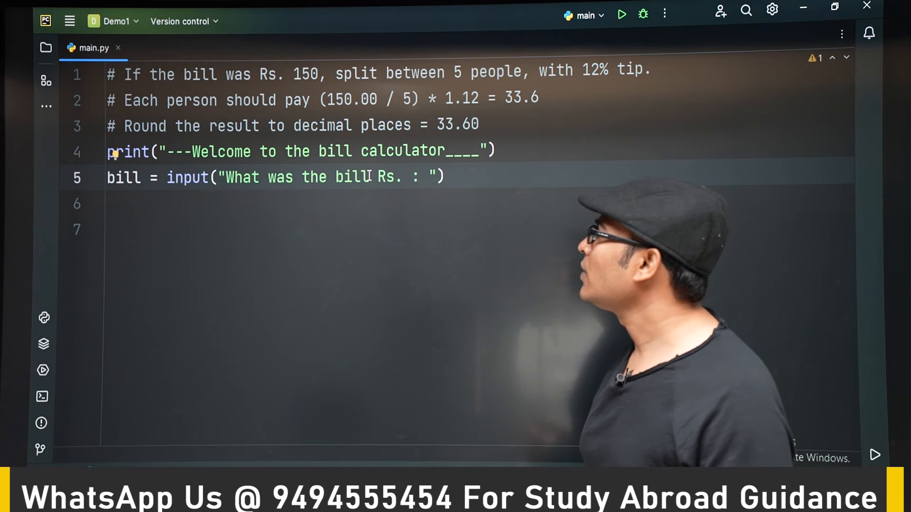
Step: Add '?' after bill in the prompt, wrap the input in float(), and start the tip line
type("?")
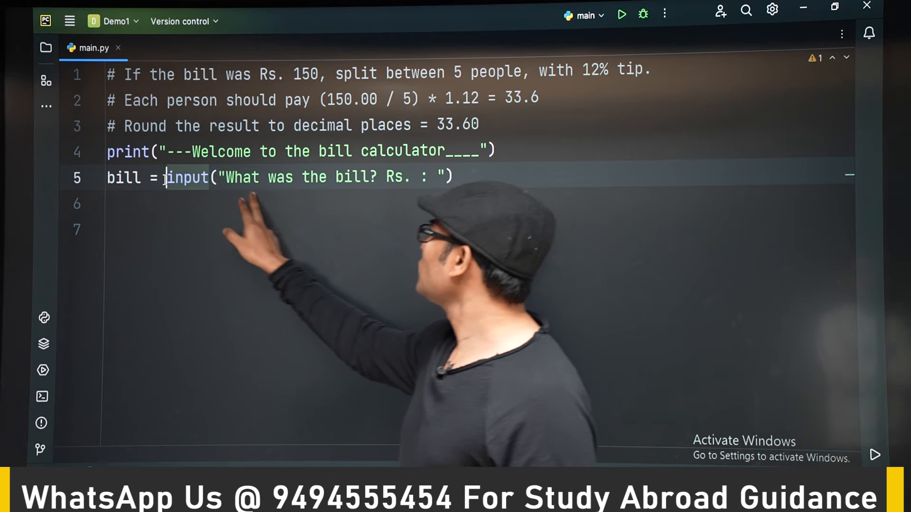
type("float(")
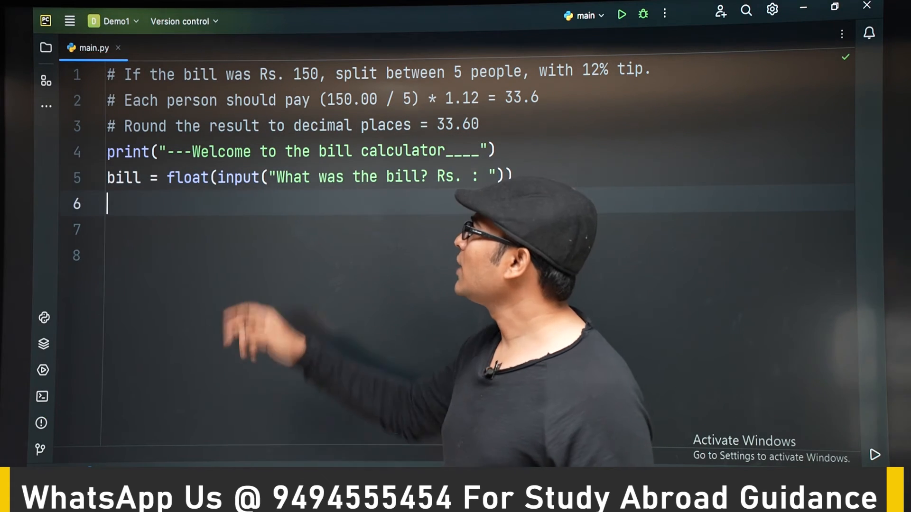
type("tip =")
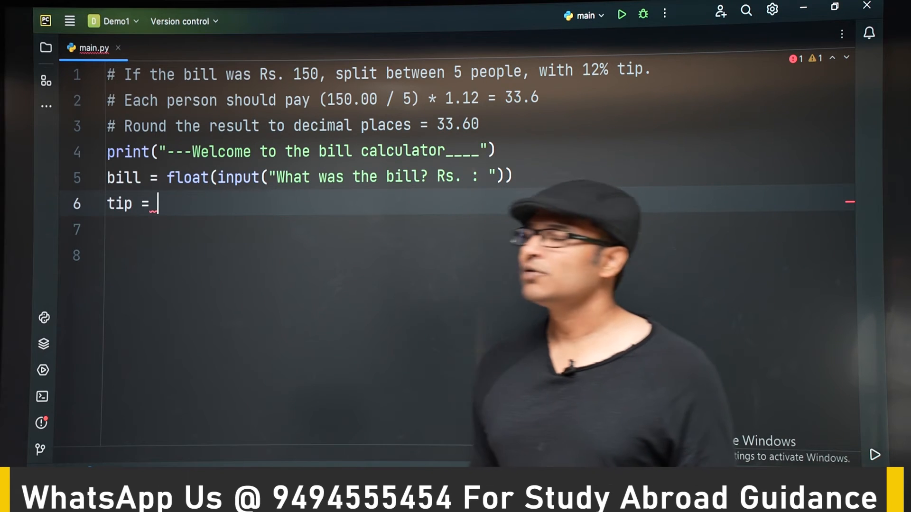
Step: Set tip = input("How much percent of tip would like to pay"
type("in")
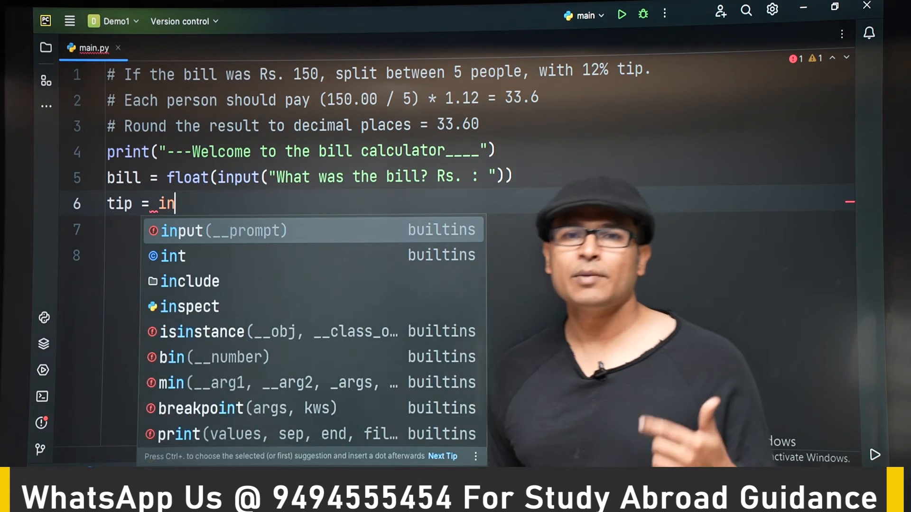
left_click(224, 230)
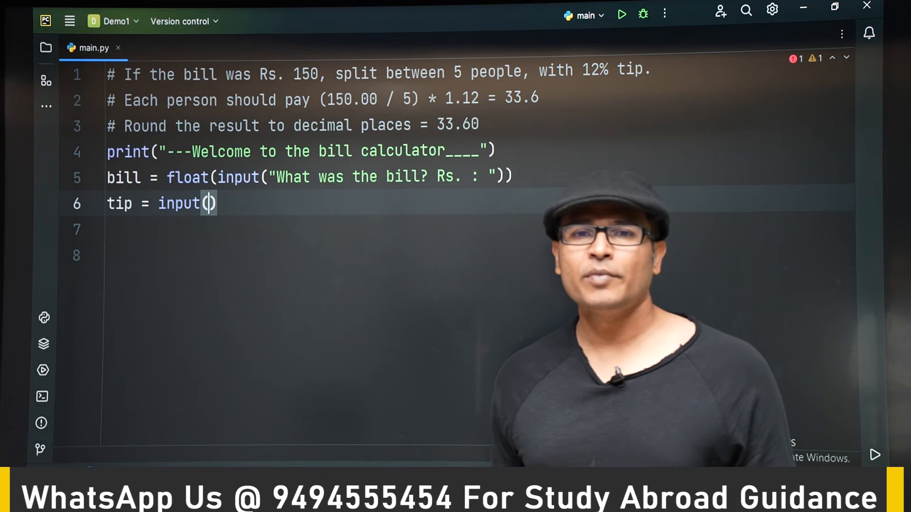
type("\"Ho\"")
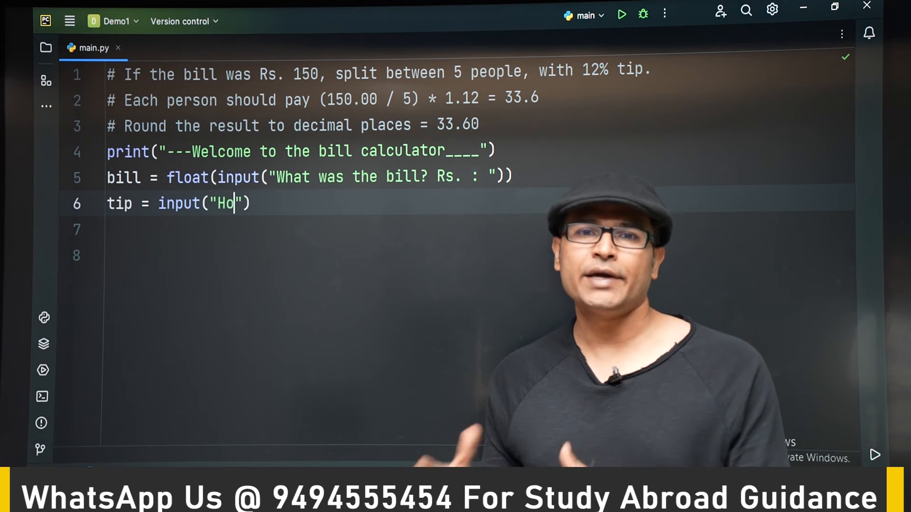
type("w mu")
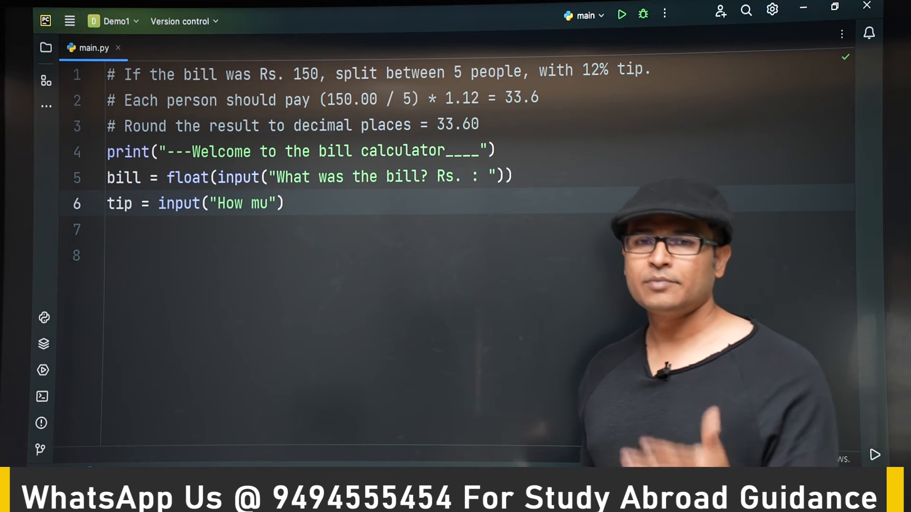
type("ch pe")
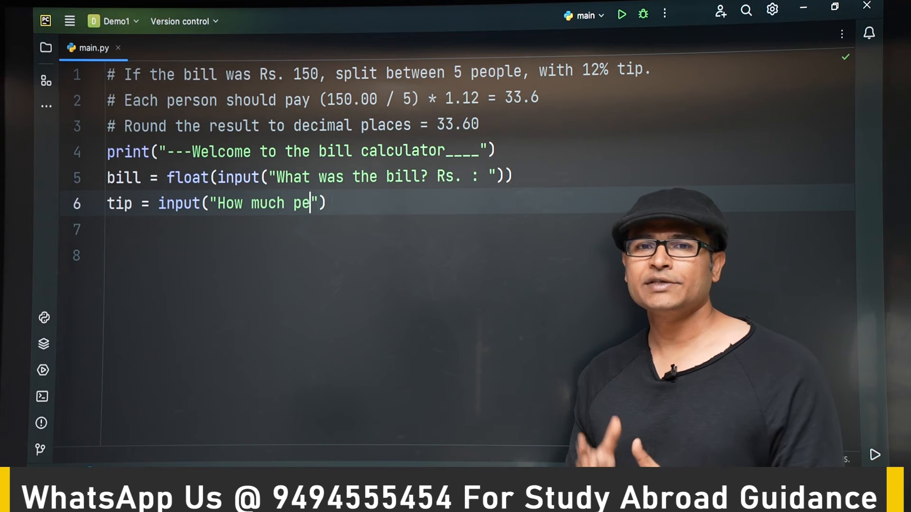
type("rcent of")
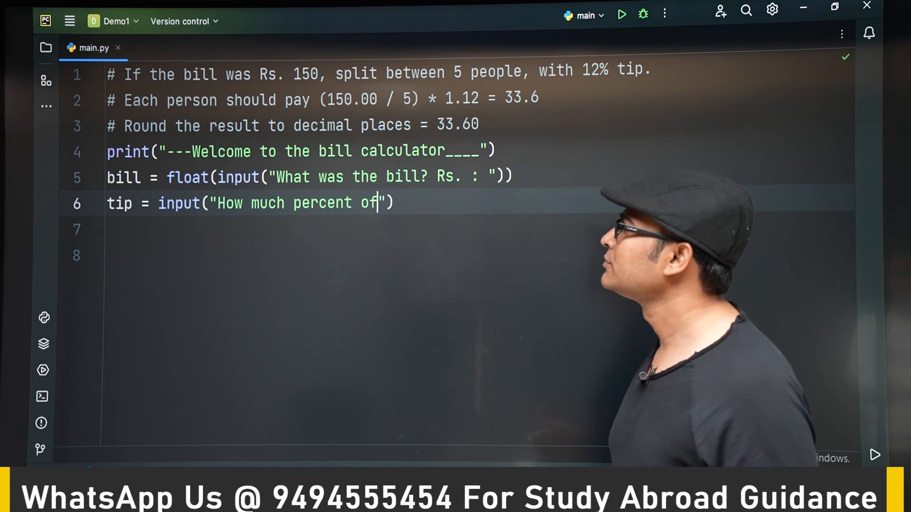
type("tip w")
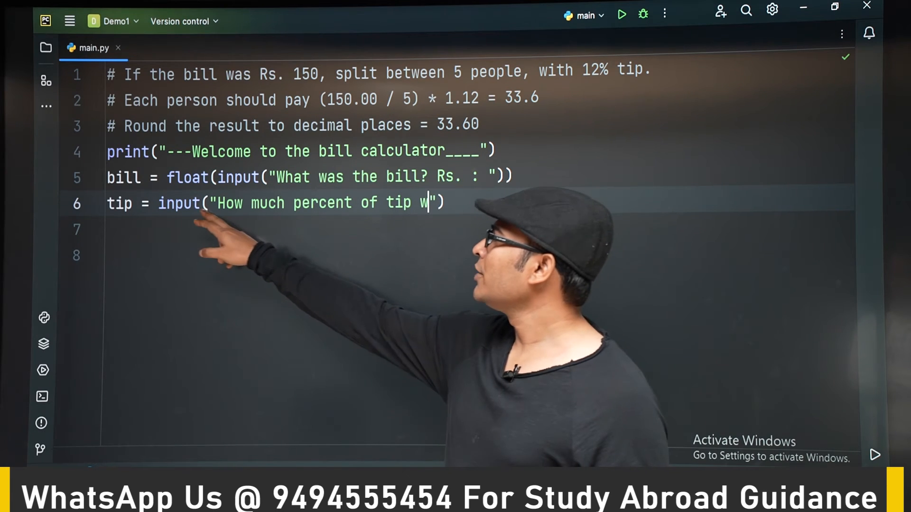
type("ou")
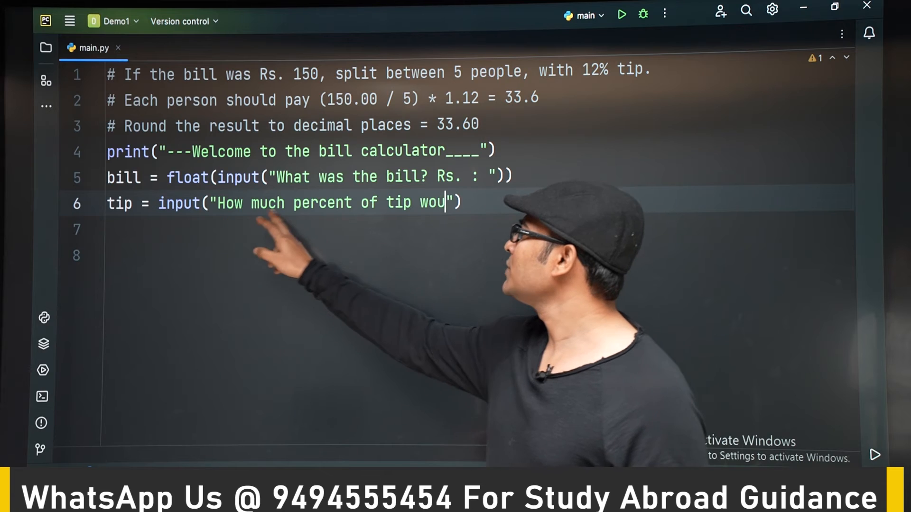
type("ld like to")
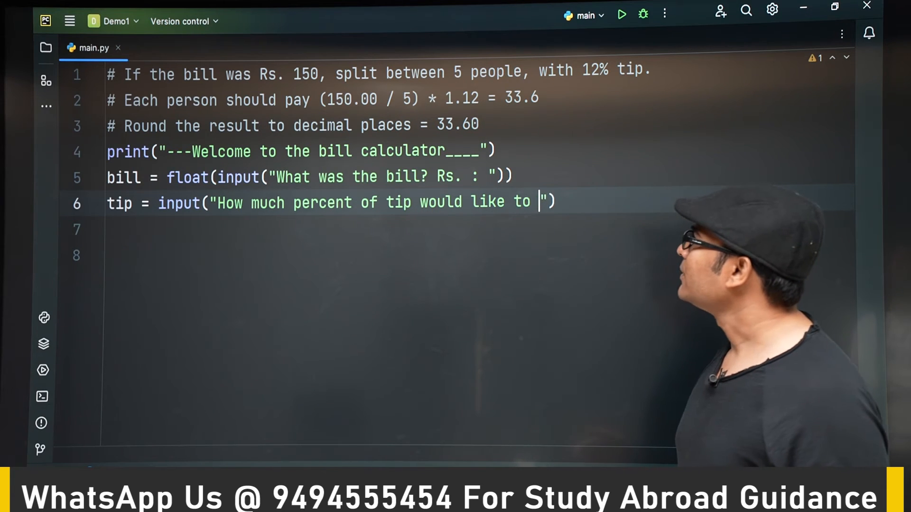
type("pay")
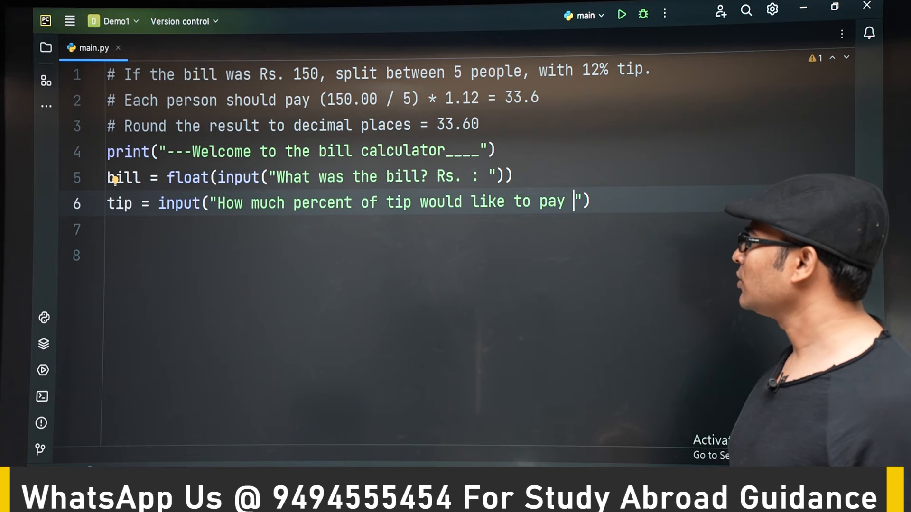
Step: Finish the prompt with 10,15,20 : and wrap the input in int()
type("10")
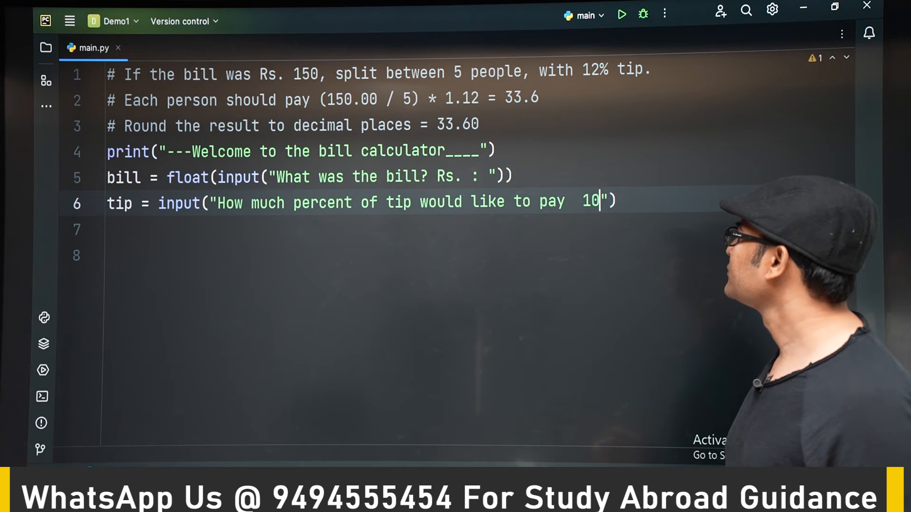
type(",1")
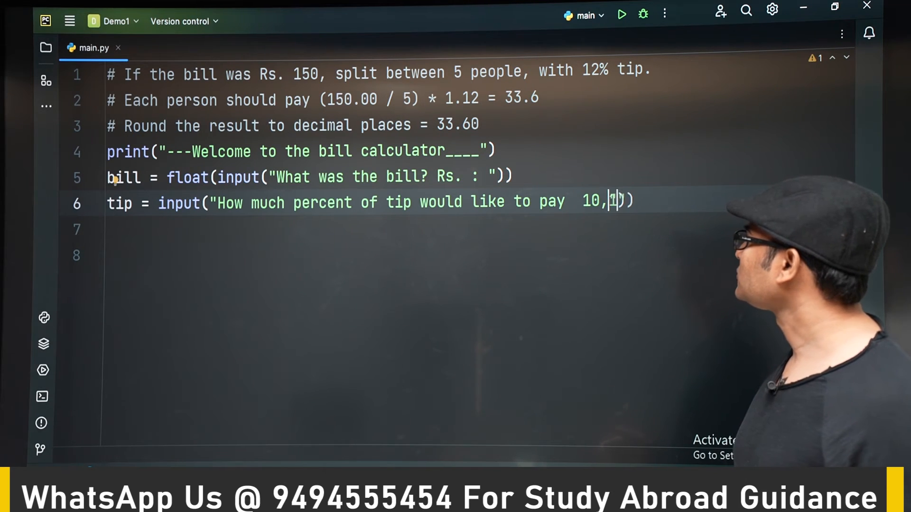
type("5,2")
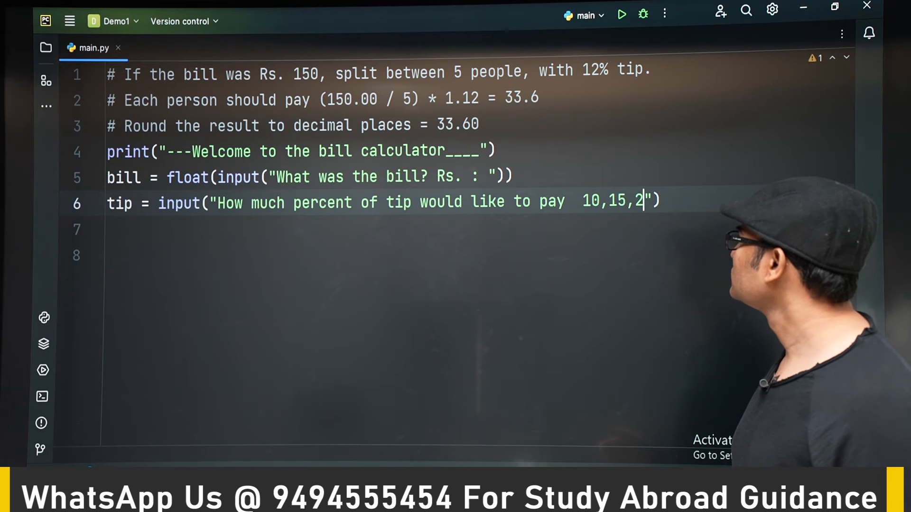
type("0 :")
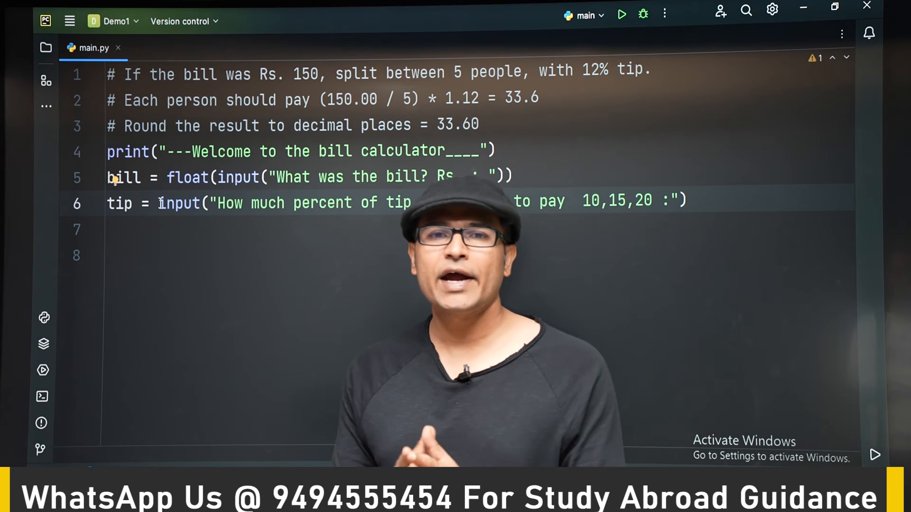
type("int(")
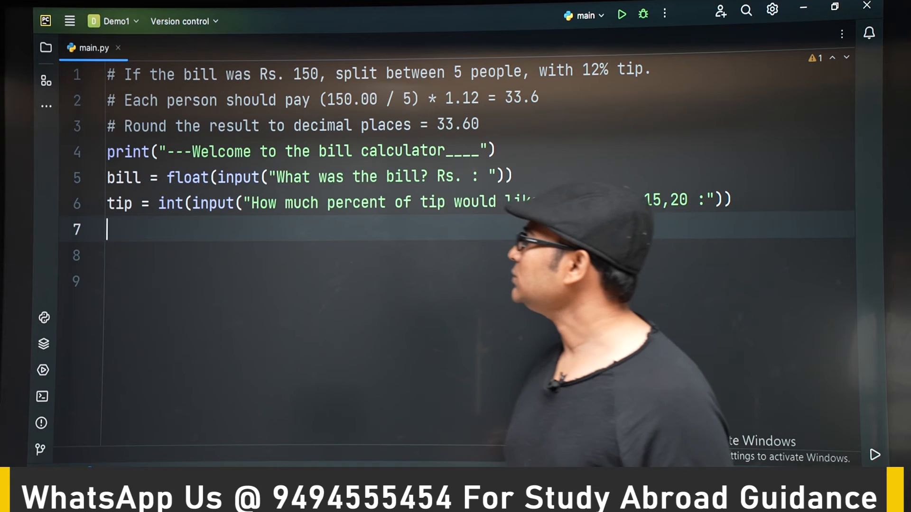
Step: Add people = int(input("How many people to split the bill : "))
type("pe")
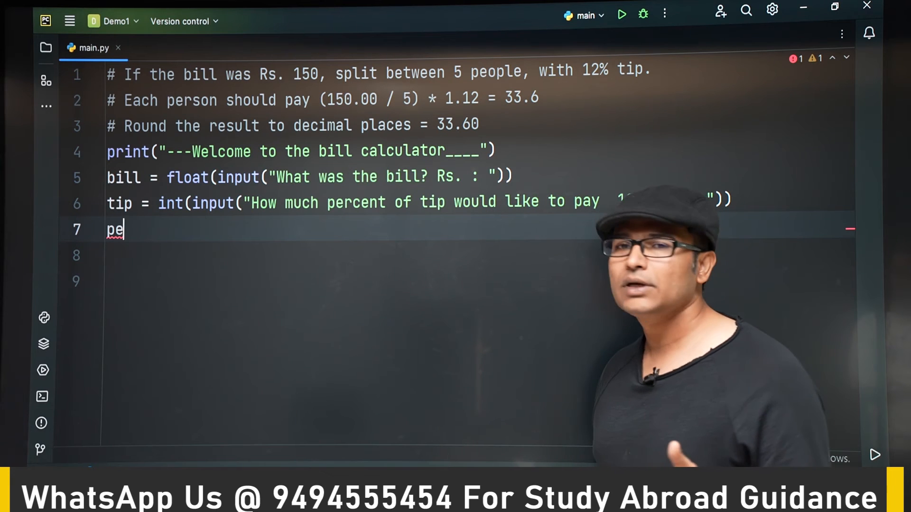
type("ople =")
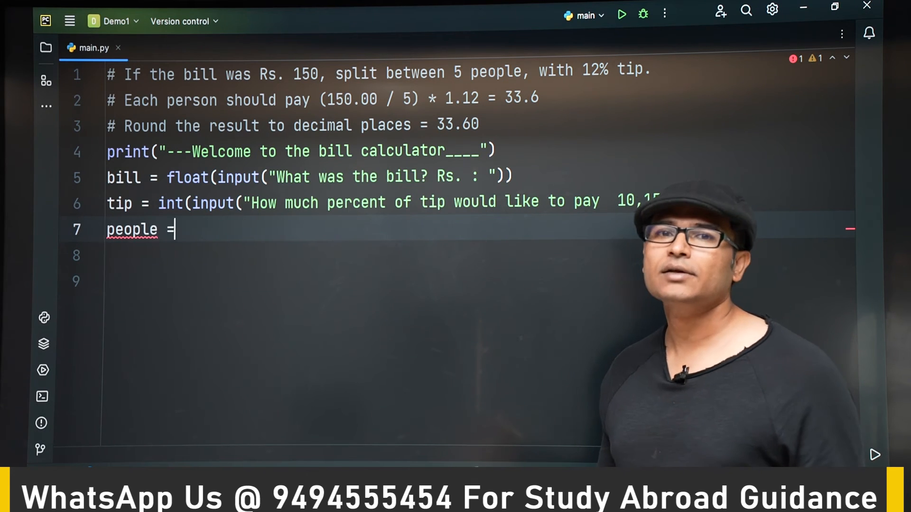
type("in")
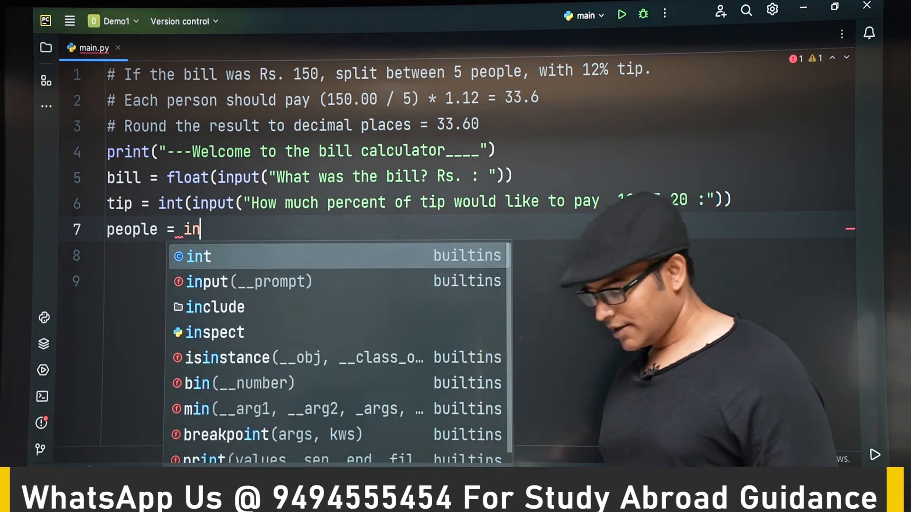
key("Backspace")
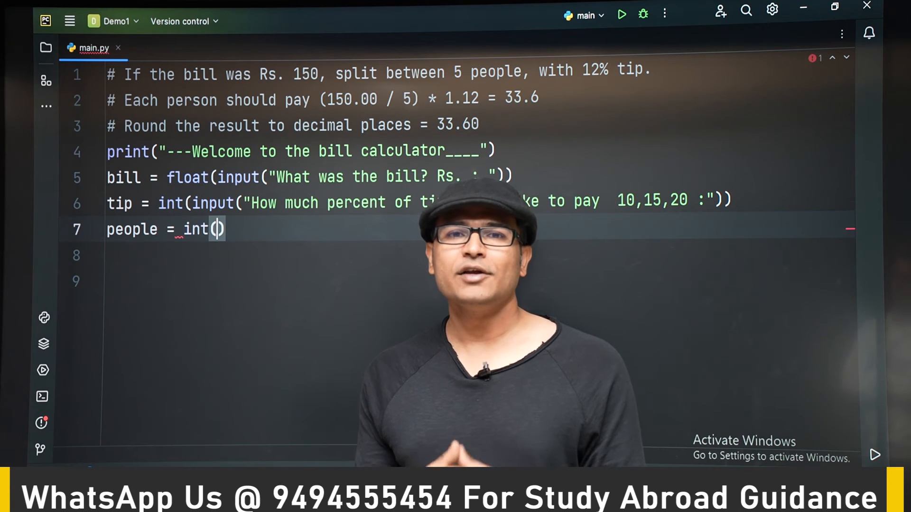
type("input(\"H")
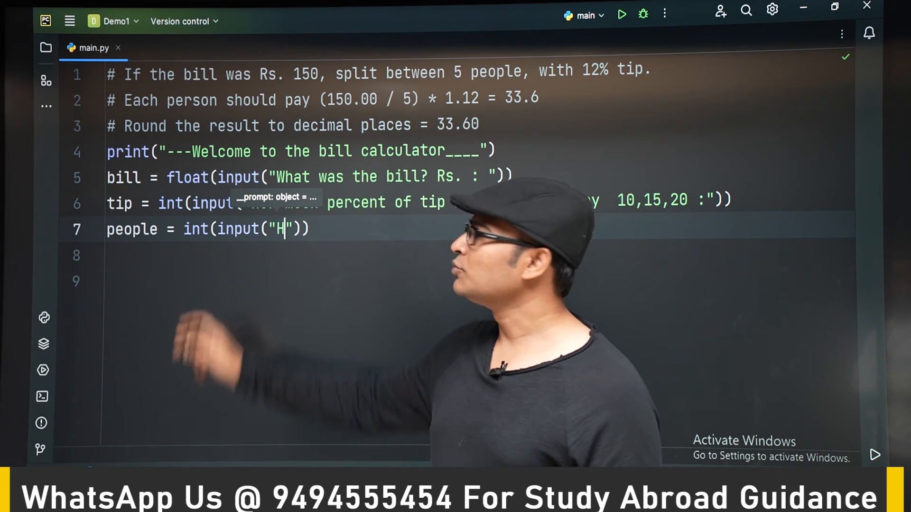
type("ow am")
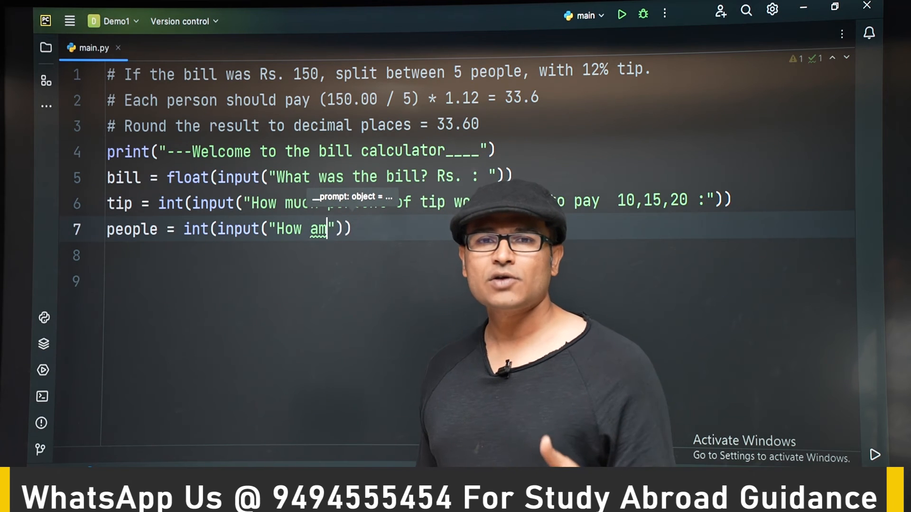
type("any")
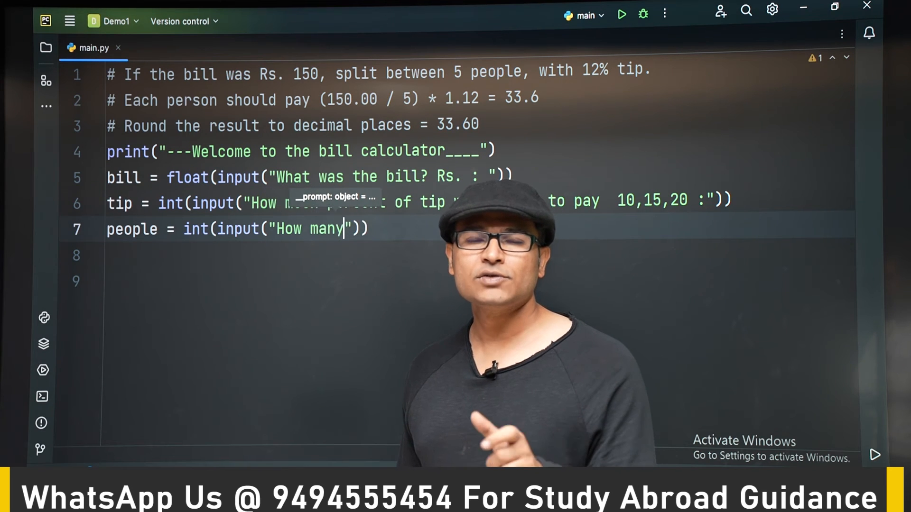
type("people to split the bill")
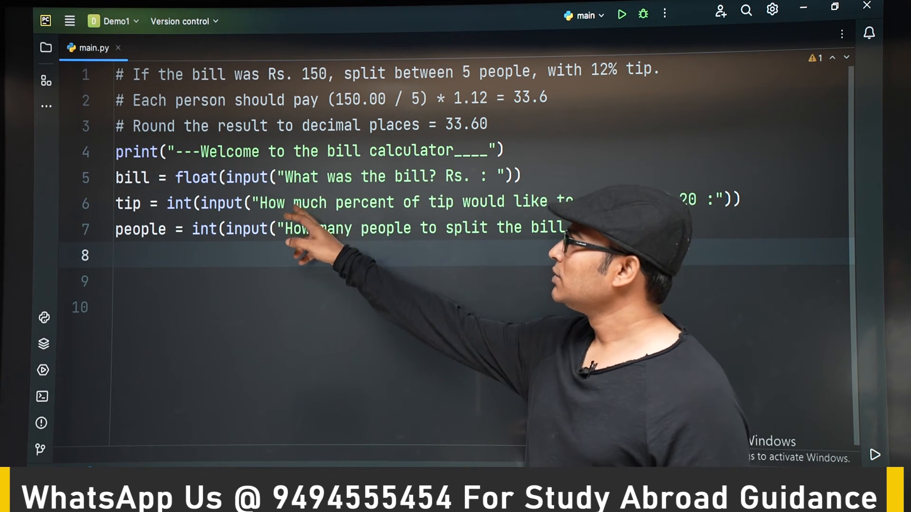
Step: Add the line 'tip_as_percent = tip / 100' to convert the tip to a fraction
type("t")
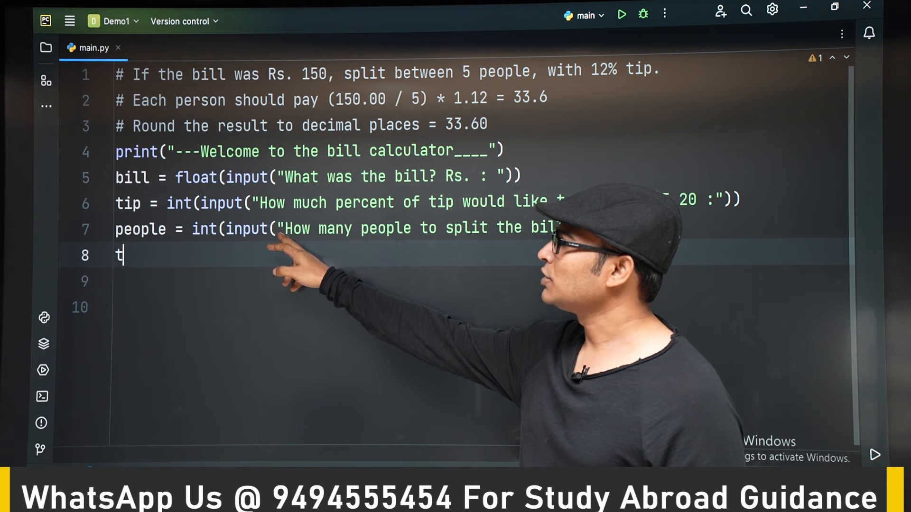
type("ip_")
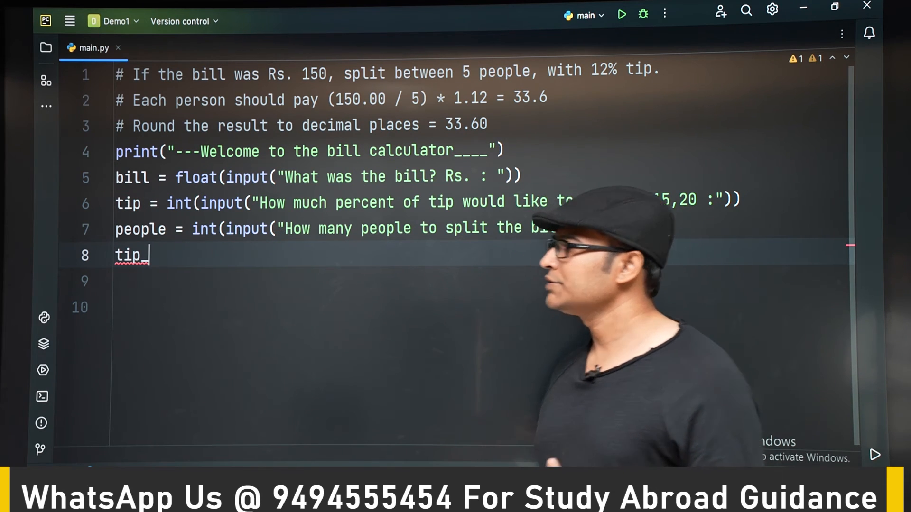
type("as_")
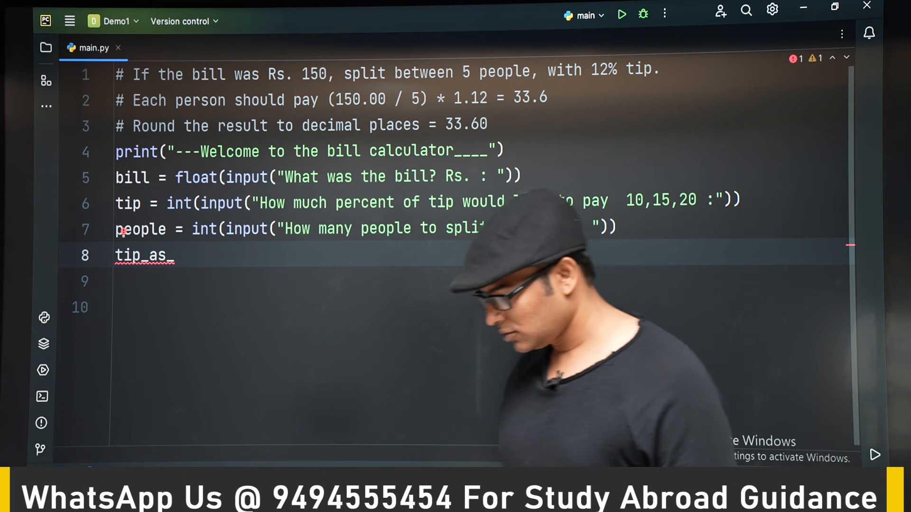
type("perce")
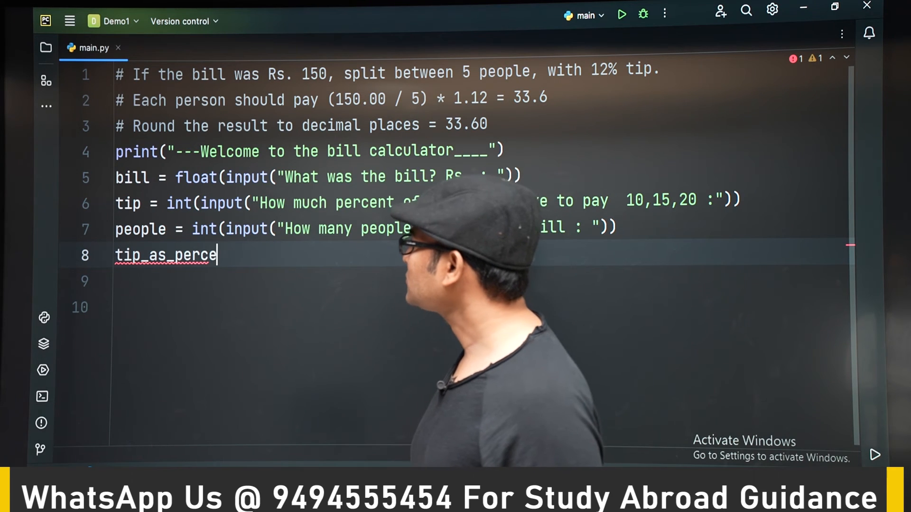
type("nt =")
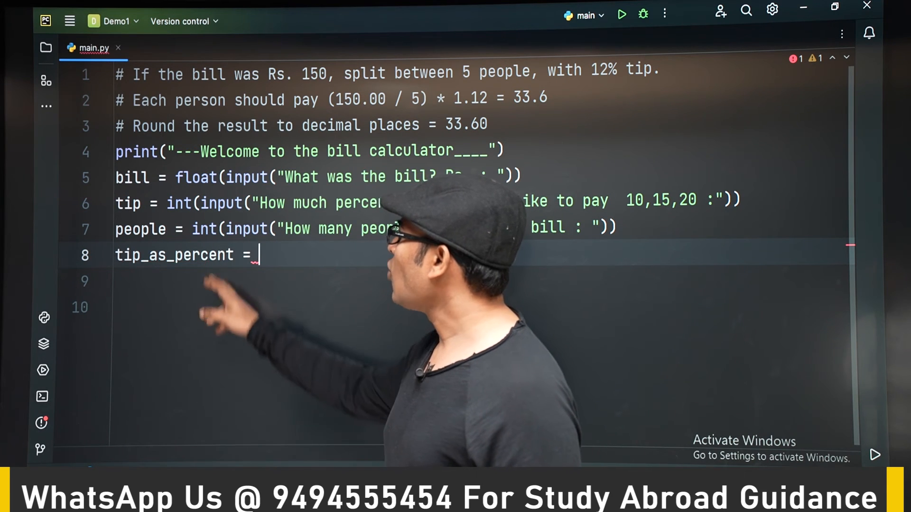
type("tip")
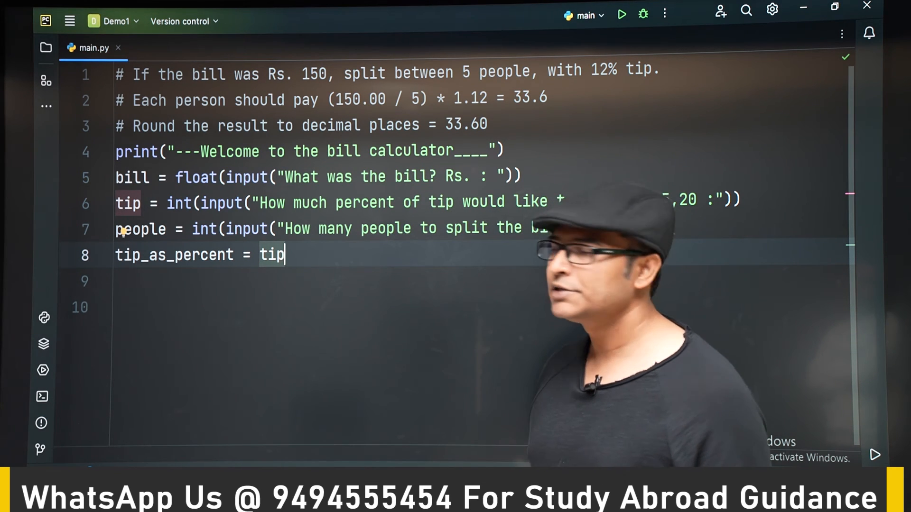
type("/10")
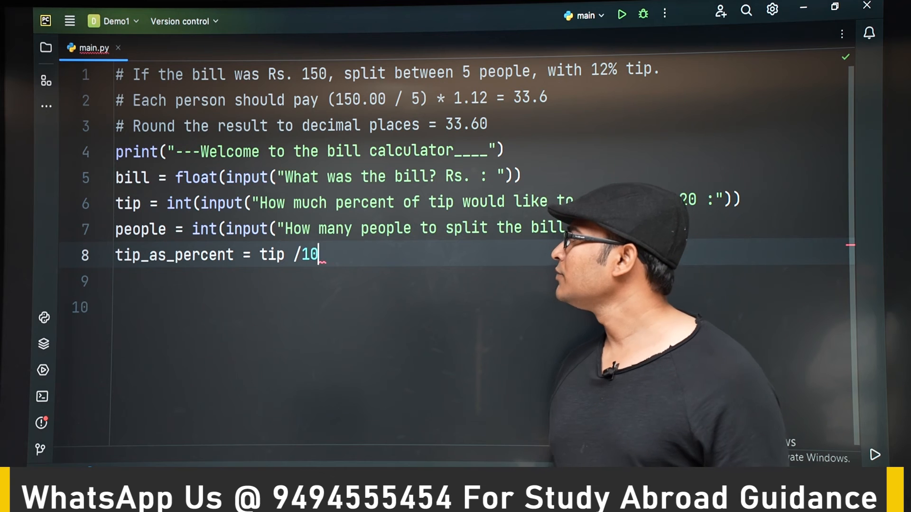
type("00")
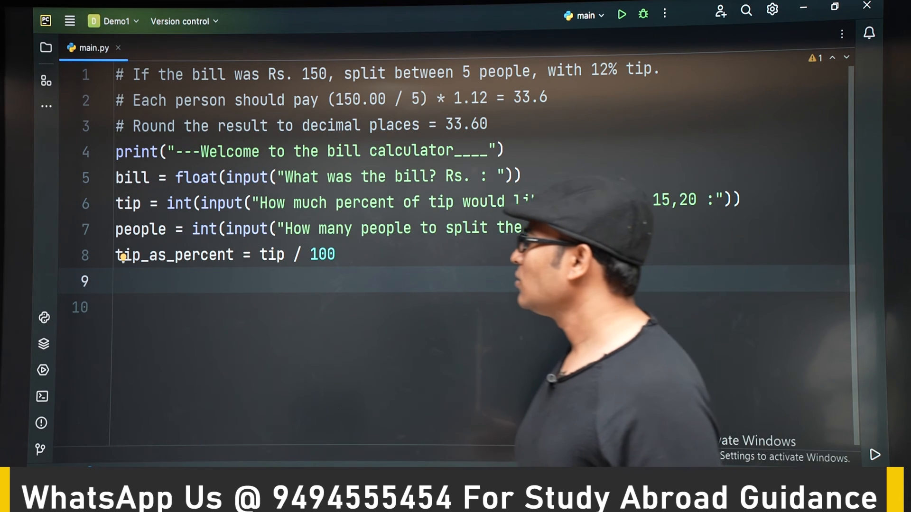
Step: Add the line 'total_tip_amount = bill * tip_as_percent'
type("to")
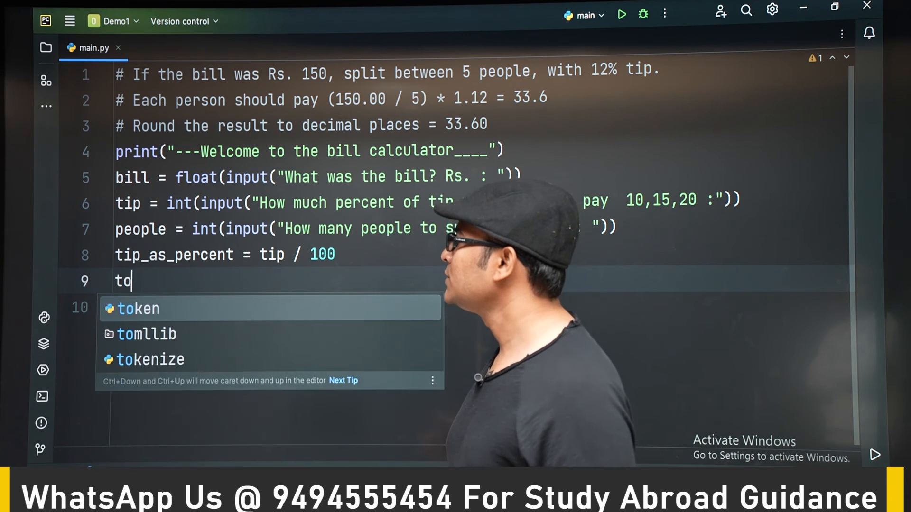
type("tal_")
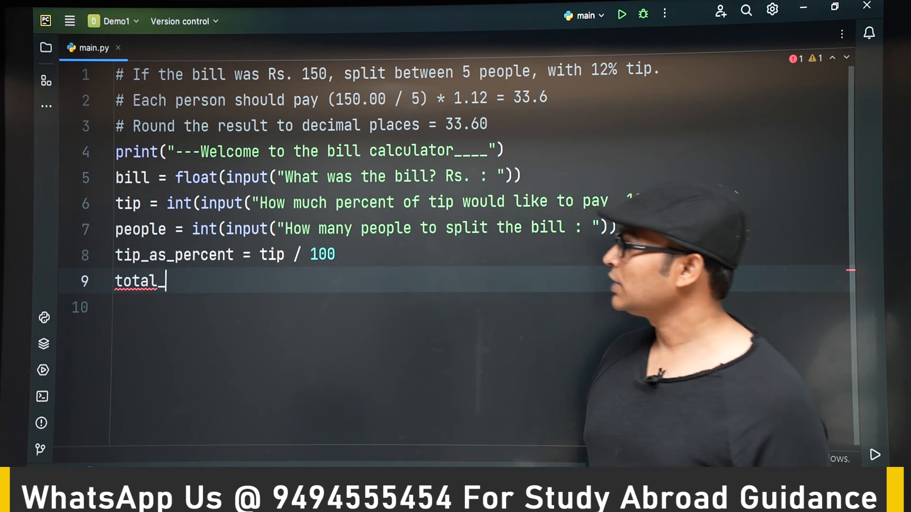
type("tip")
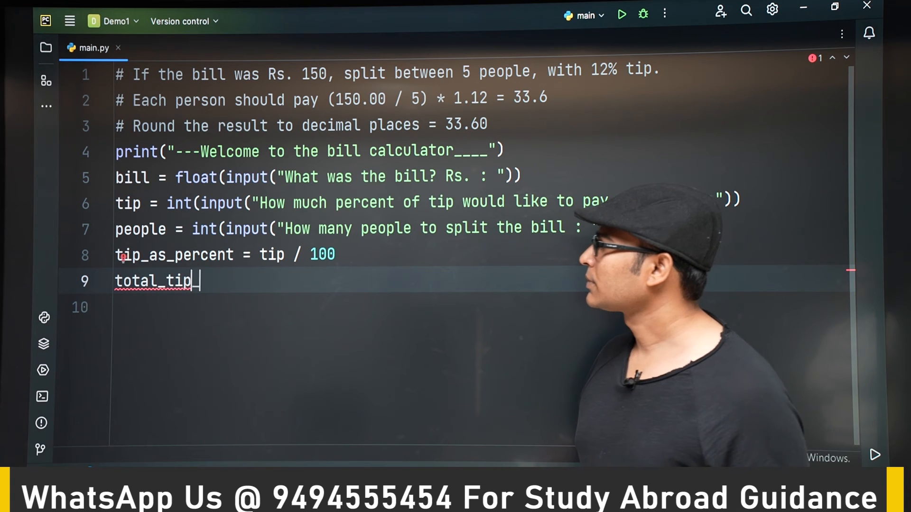
type("_amount")
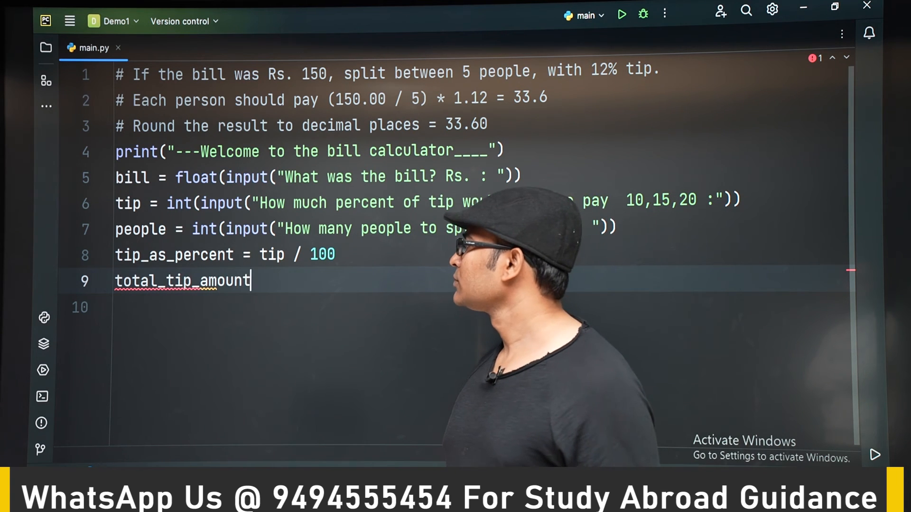
type("=")
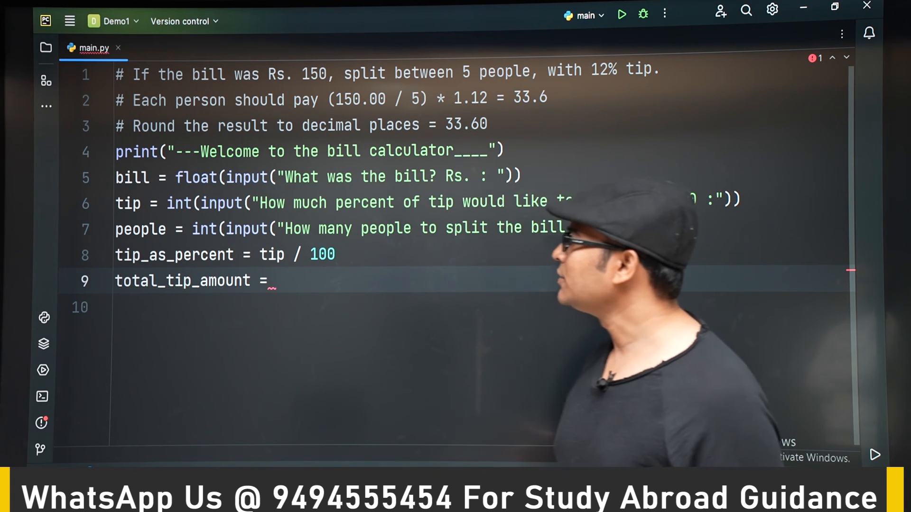
type("b")
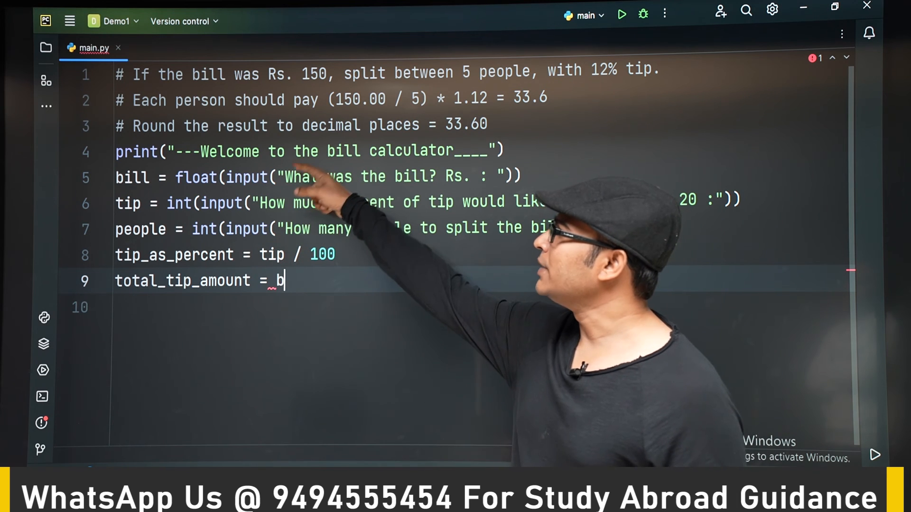
type("ill")
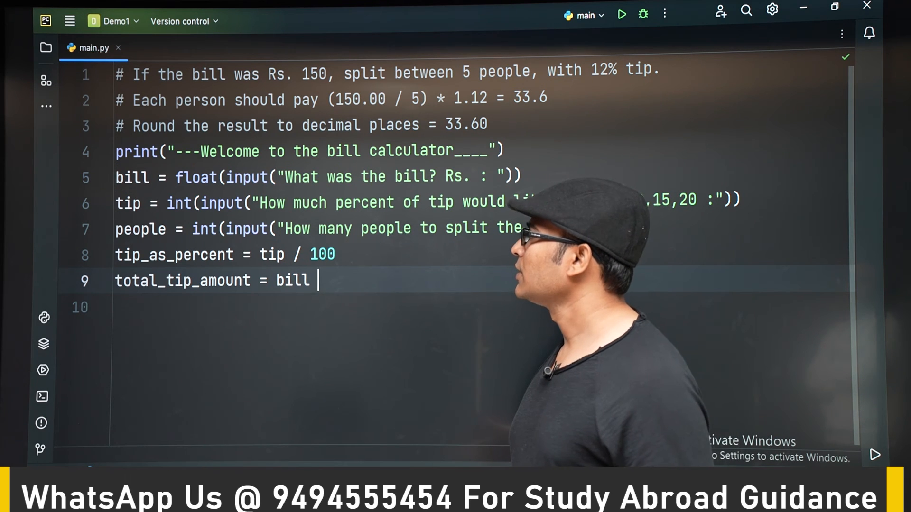
type("*")
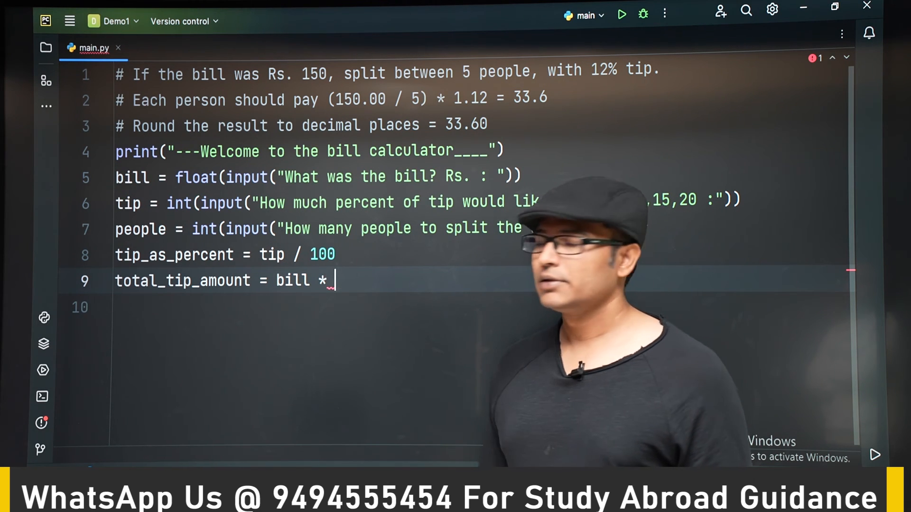
type("tip_as_per")
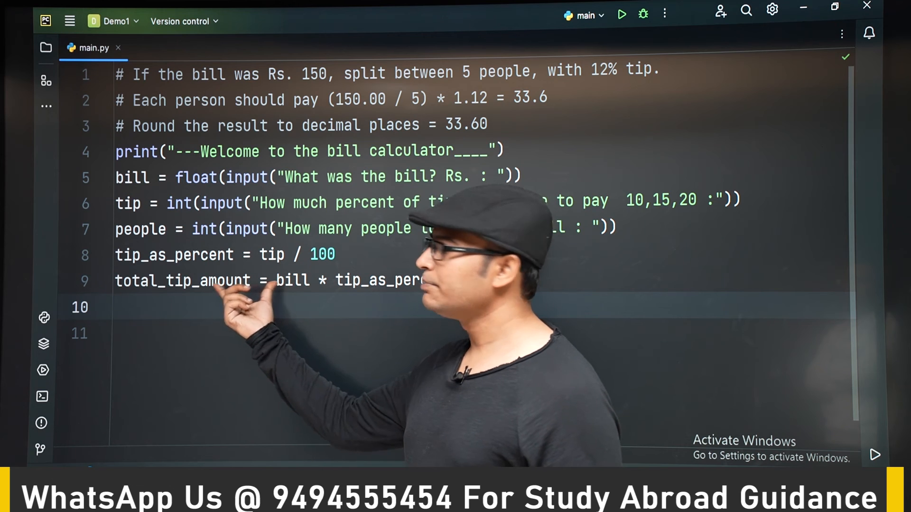
Step: Add the line 'total_bill = bill + total_tip_amount'
type("tot")
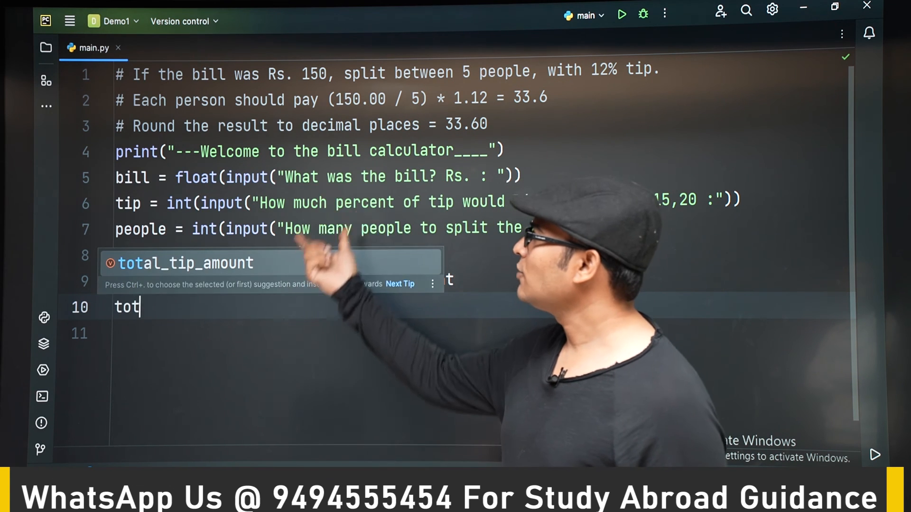
type("al_bill =")
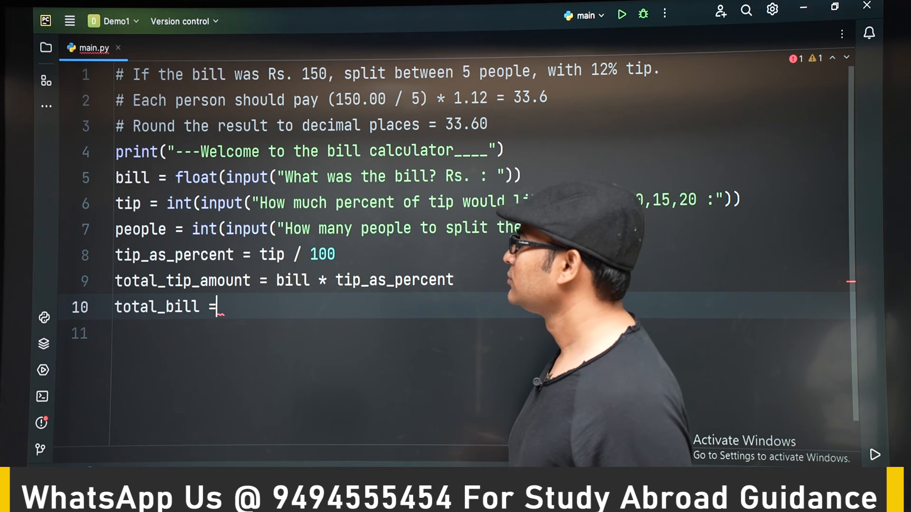
type("bill")
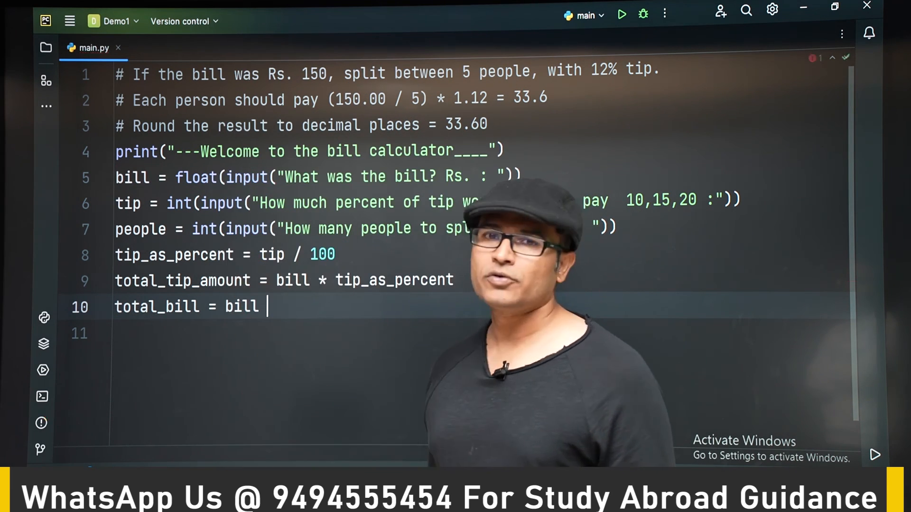
type("+")
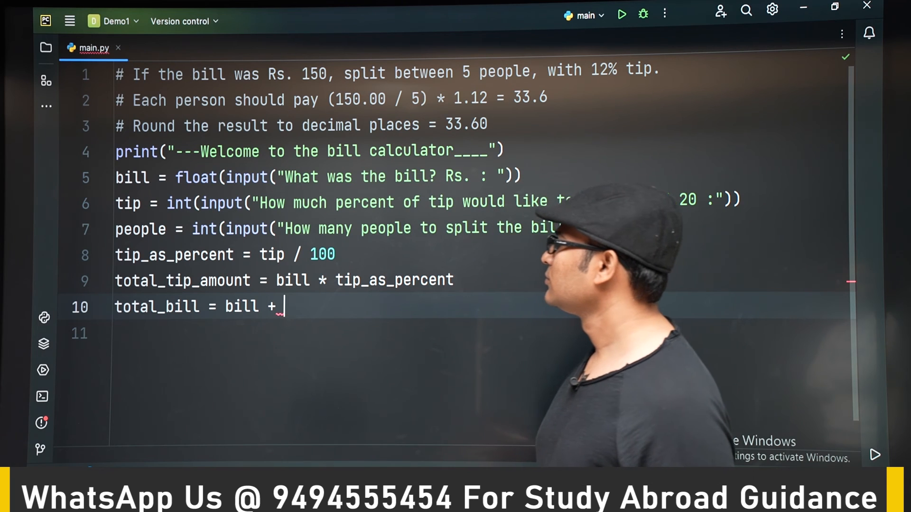
type("total_tip_amount")
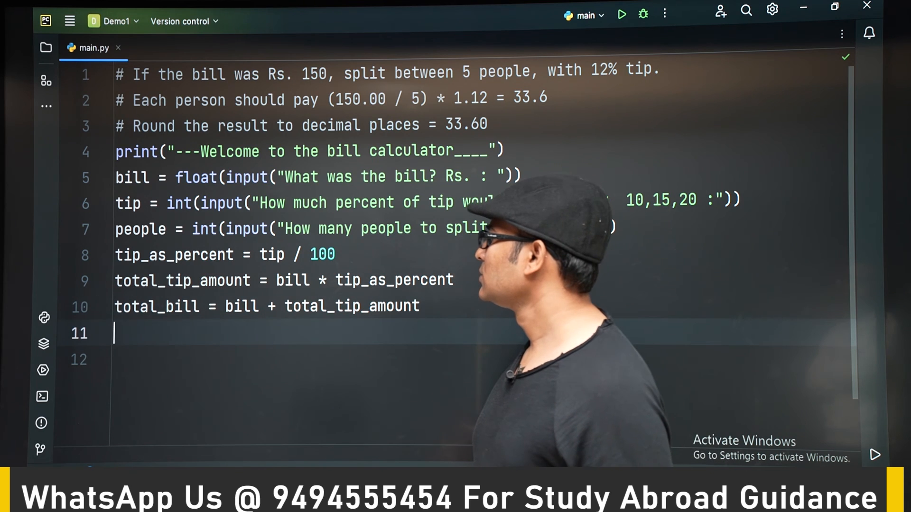
Step: Add the line 'bill_per_person = total_bill / people', accepting the people suggestion
type("bill_")
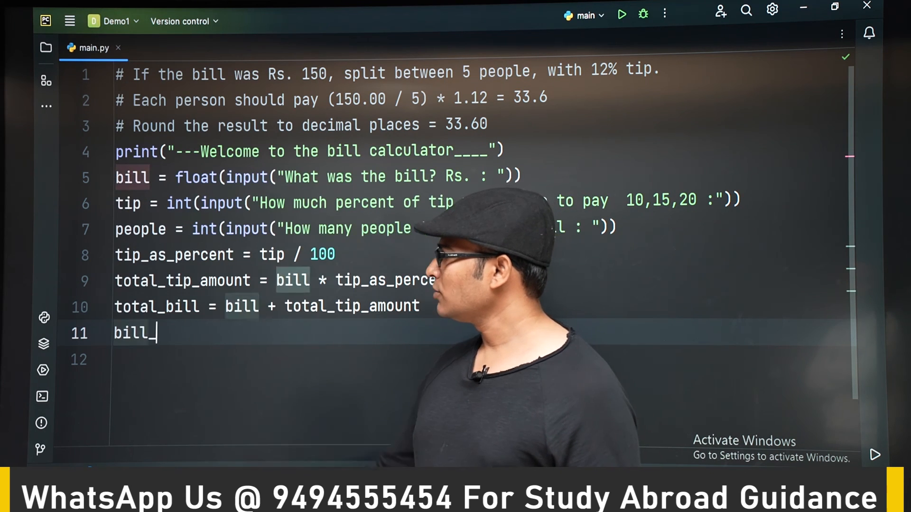
type("per_")
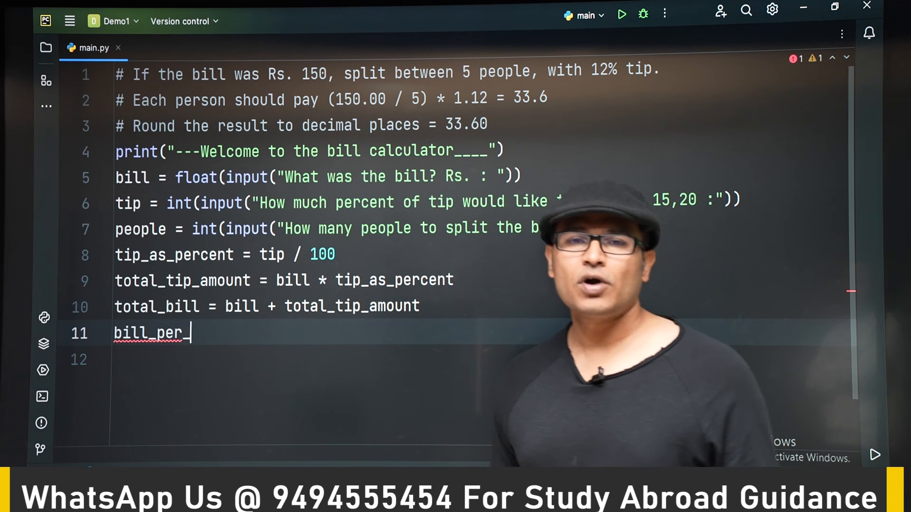
type("per")
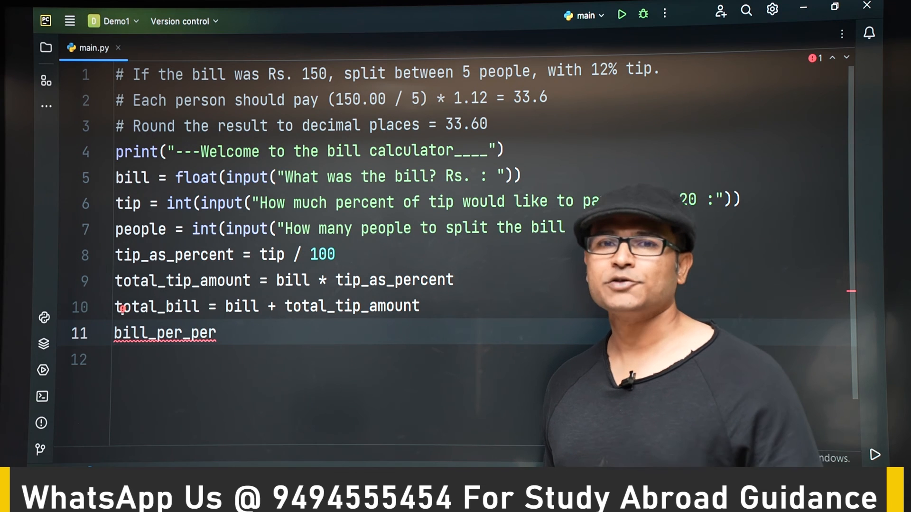
type("son =")
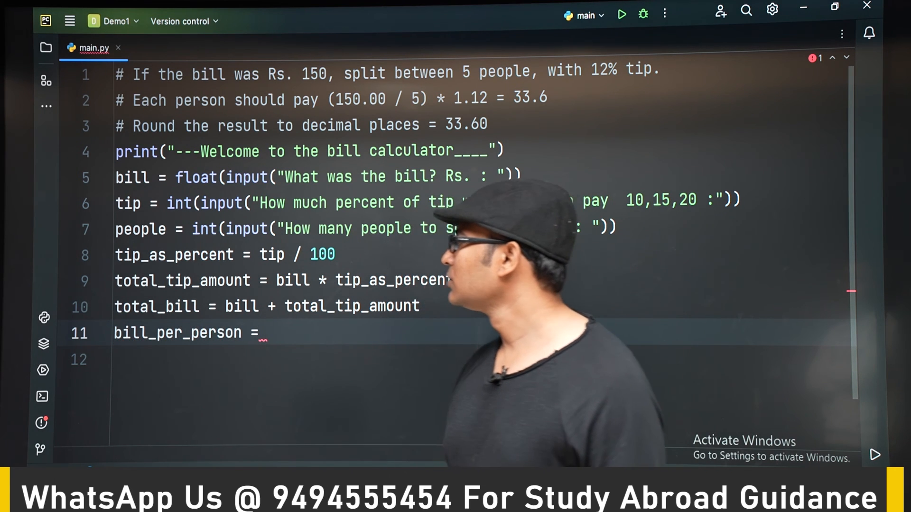
type("total_bill /")
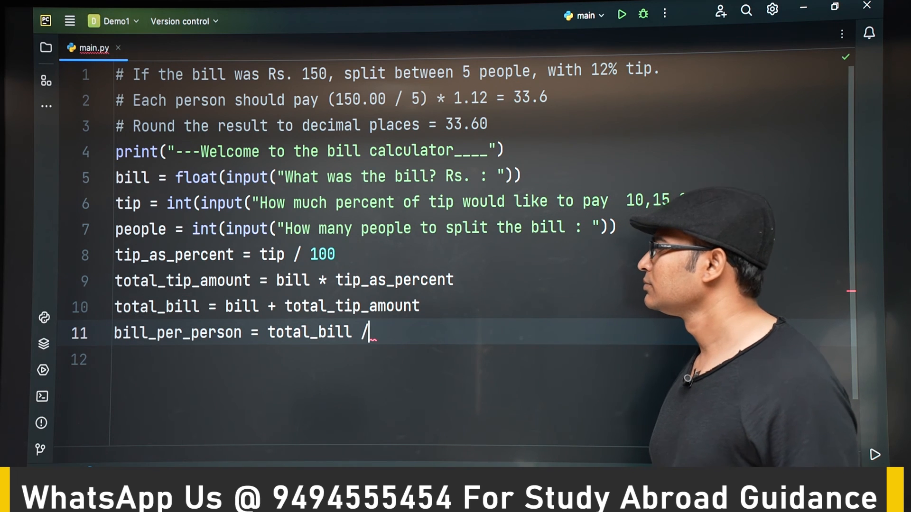
type("peop")
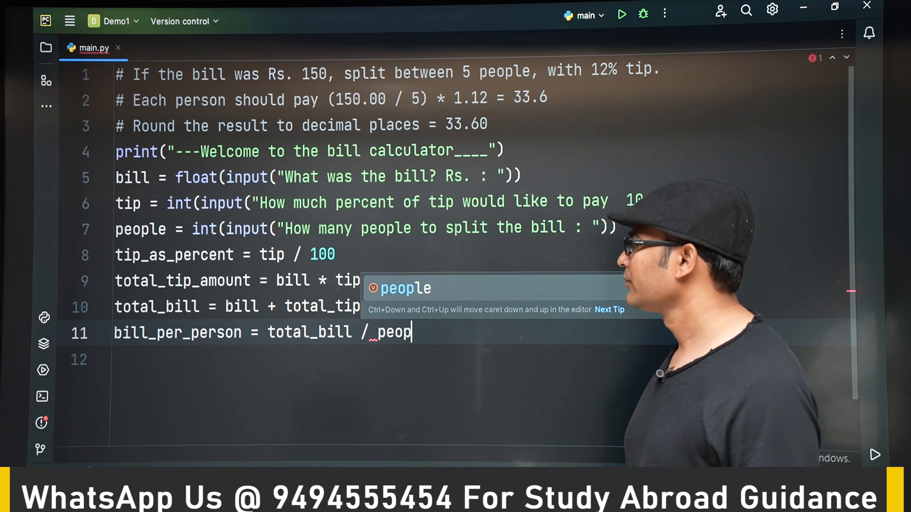
key("enter")
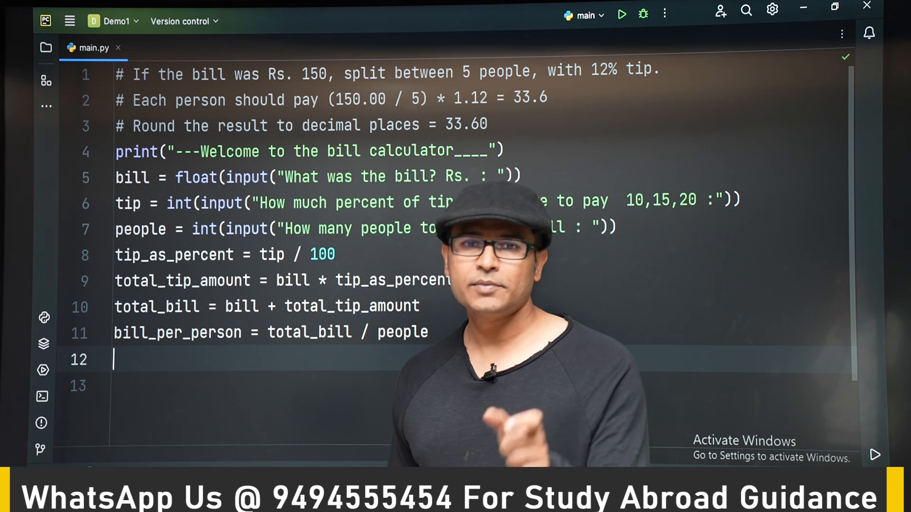
Step: Add the line 'final_amount = round(bill_per_person, 2)'
type("round(")
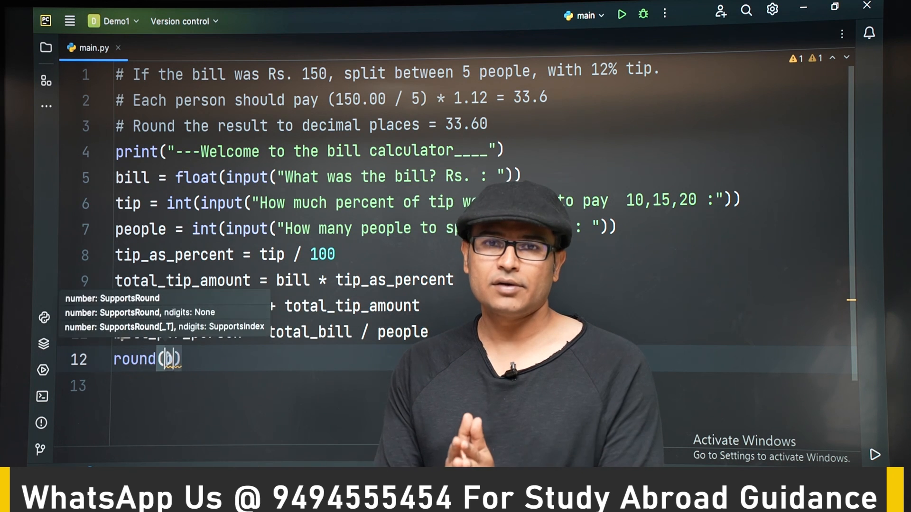
type("bill_per_person")
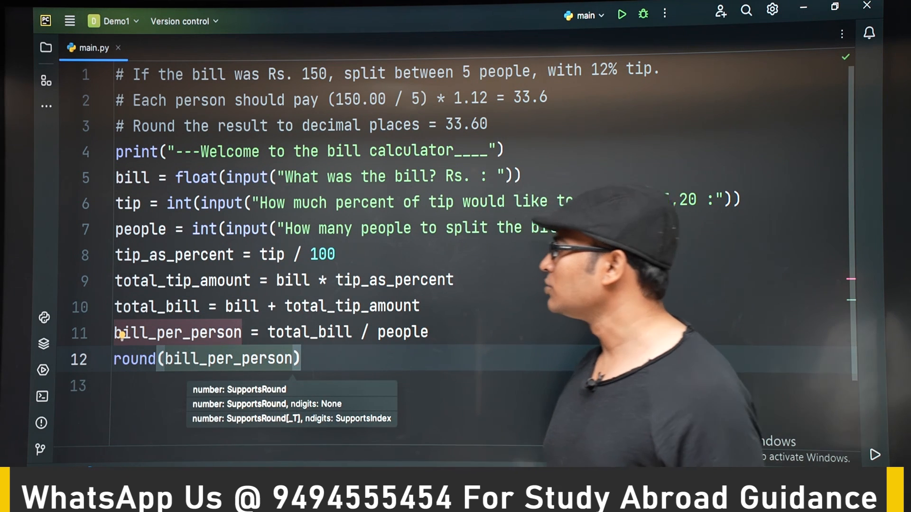
type(",")
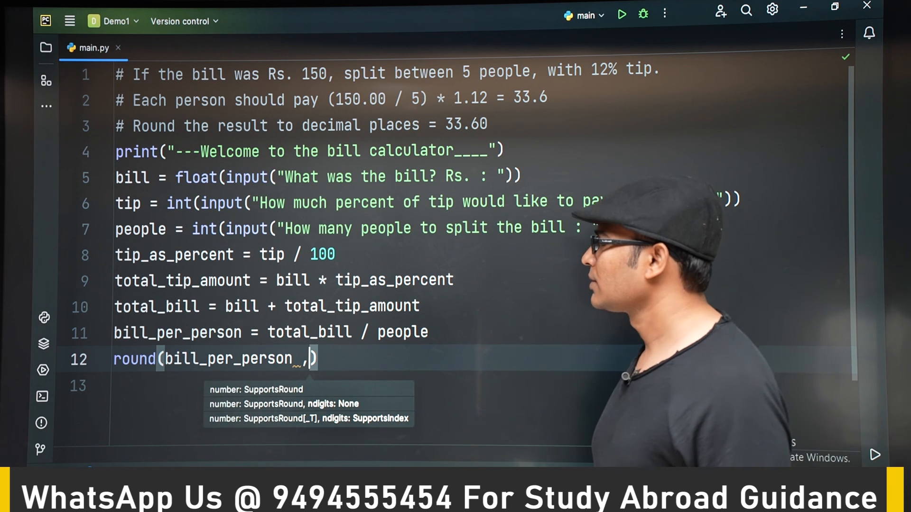
type("2")
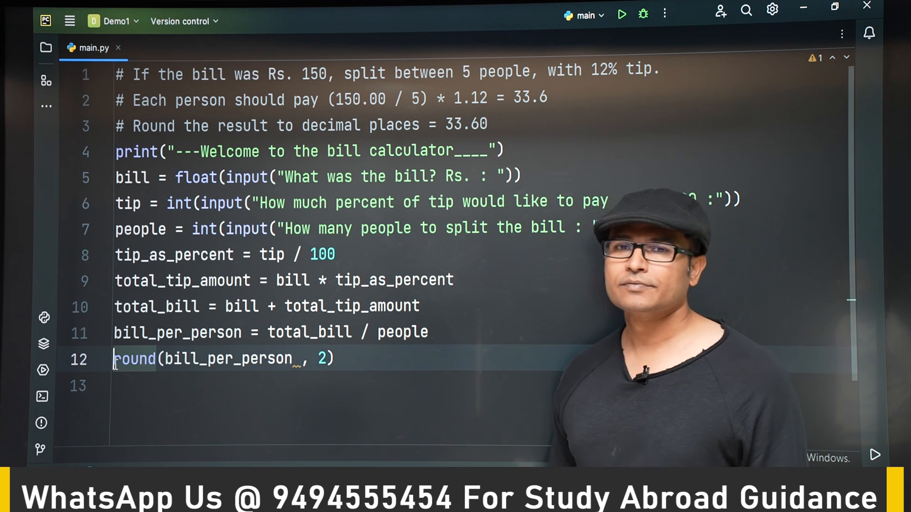
type("final_amount =")
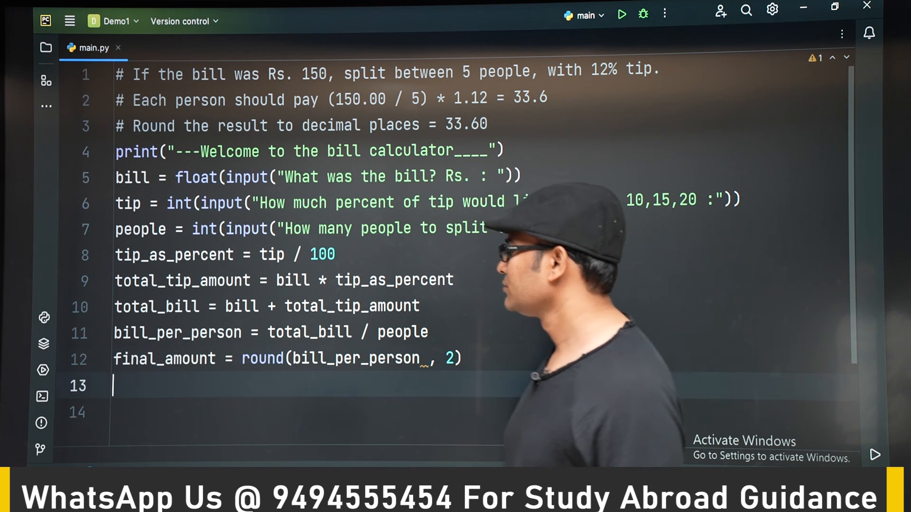
Step: Add the line 'print(final_amount)' to output the result
type("print()")
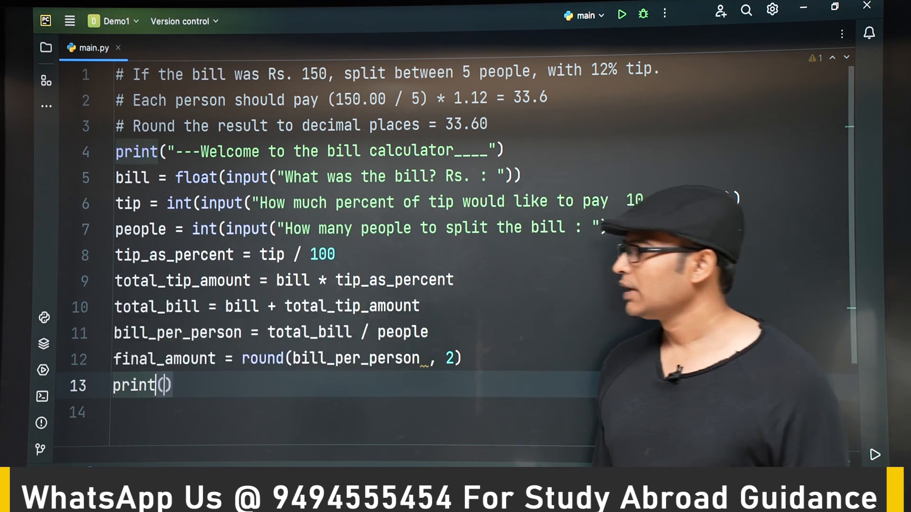
type("final_amount")
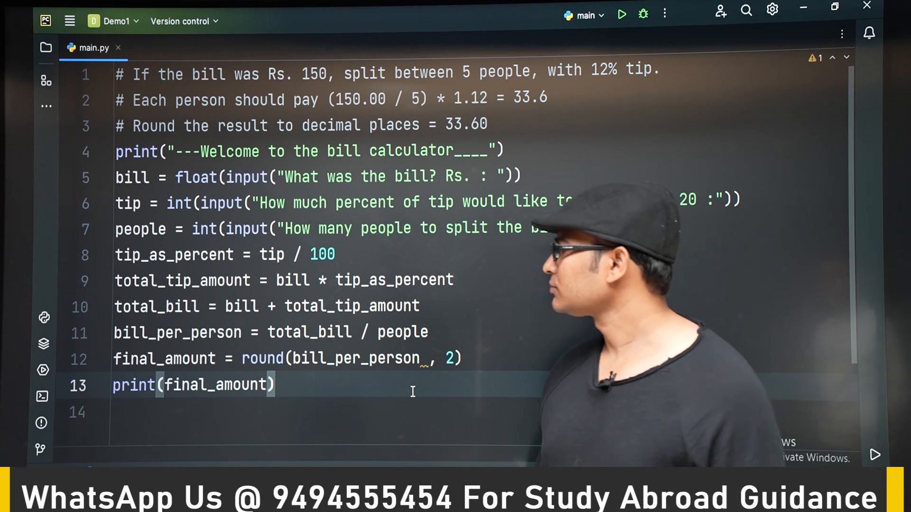
Step: Run main.py and enter 100 at the bill prompt in the Run console
left_click(620, 13)
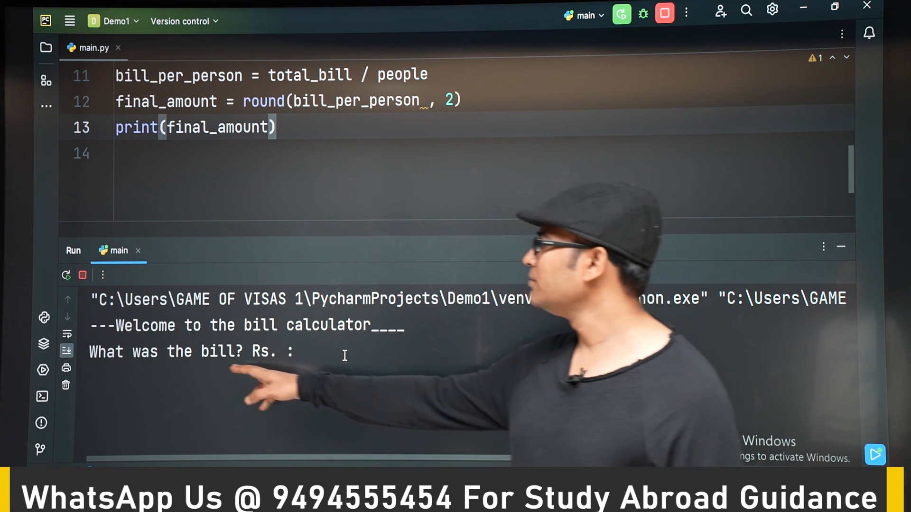
type("100")
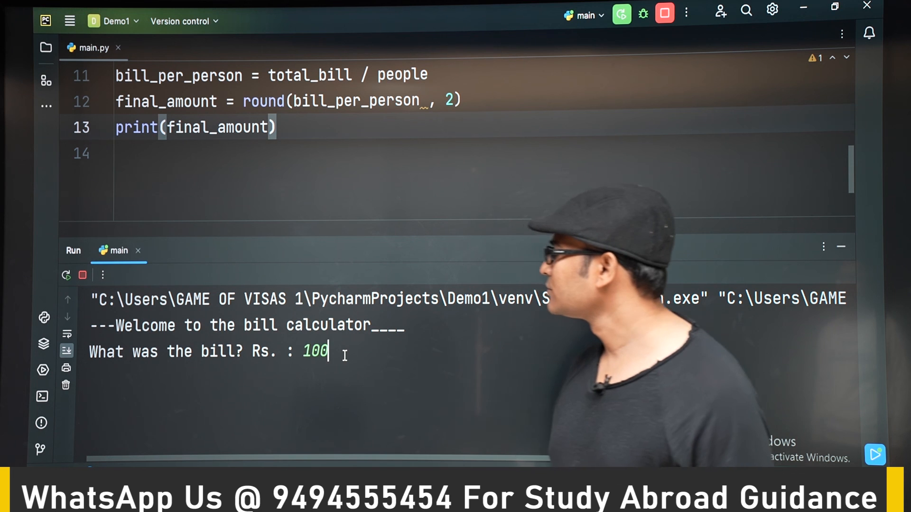